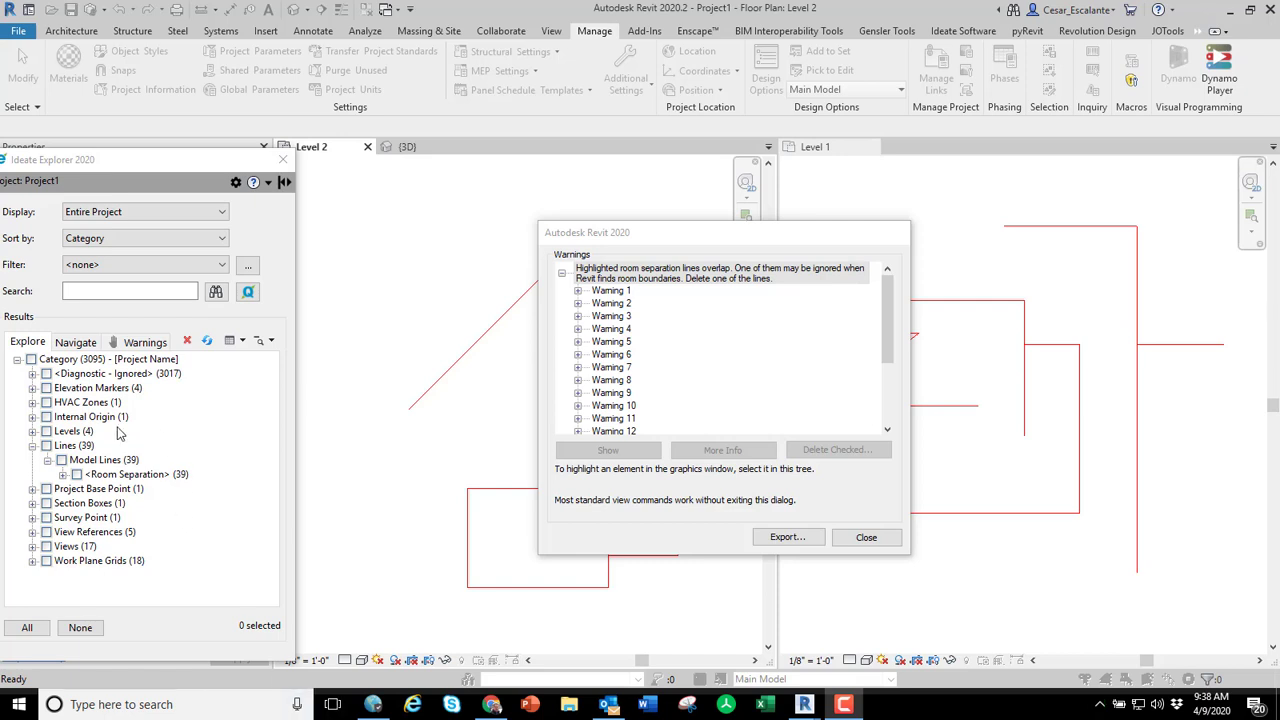
mouse_move(892, 296)
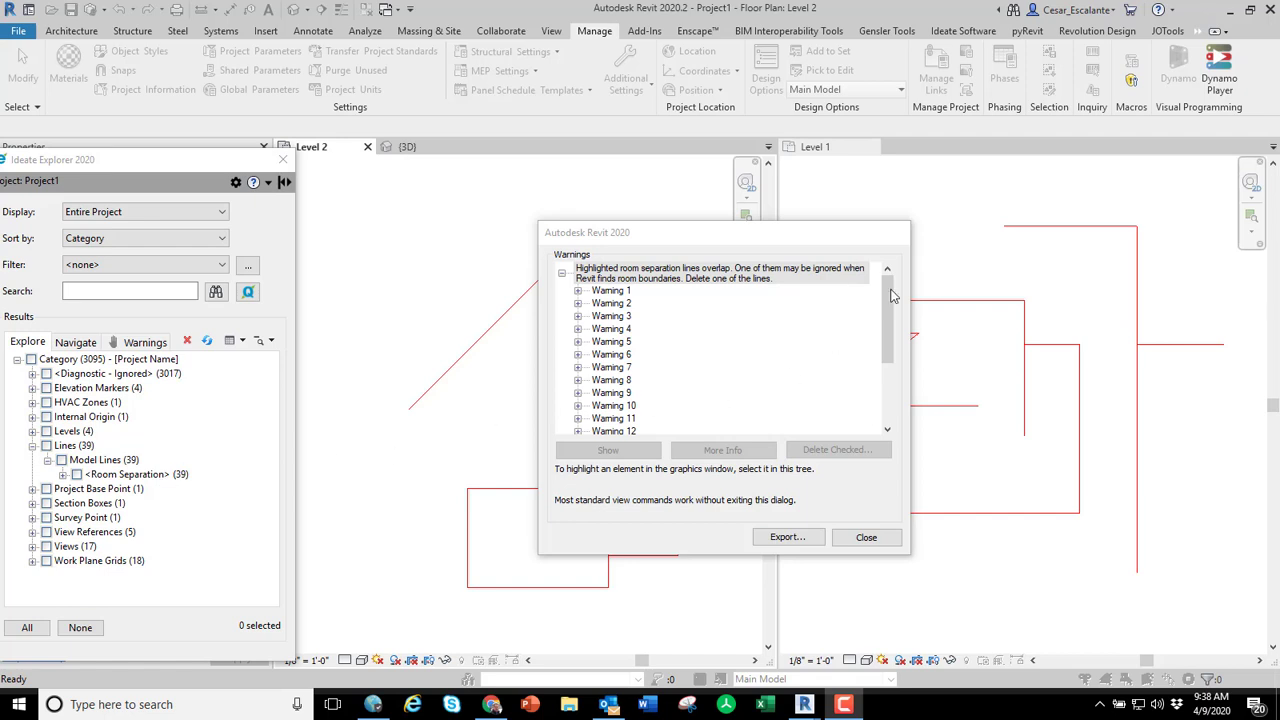
Dismiss the overlap warnings and run the line-merging Dynamo script.
scroll("down", 3)
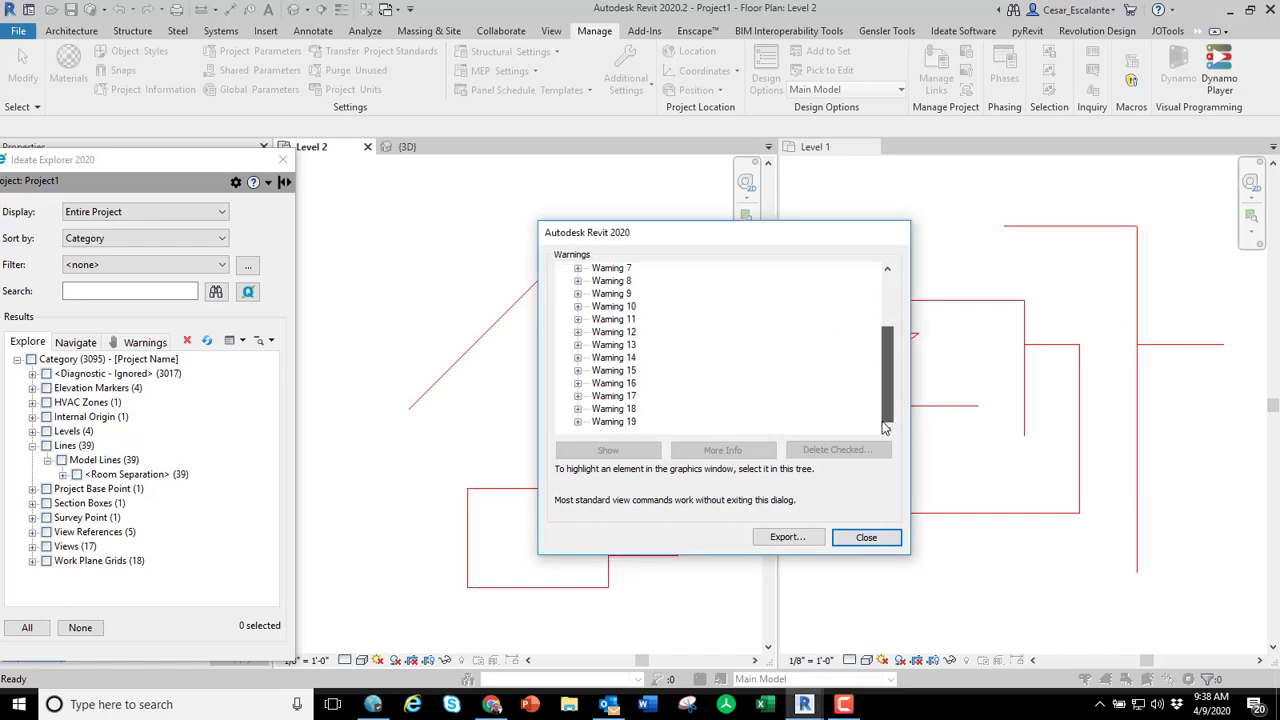
scroll("up", 3)
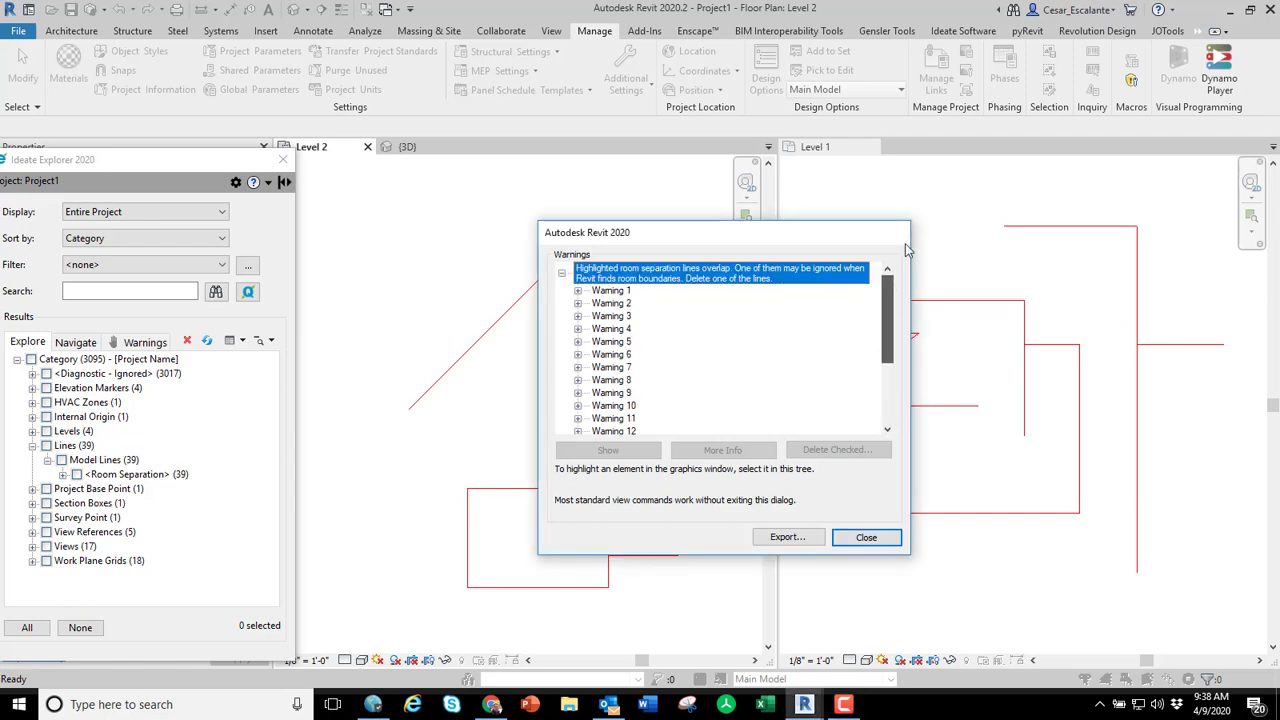
scroll("down", 3)
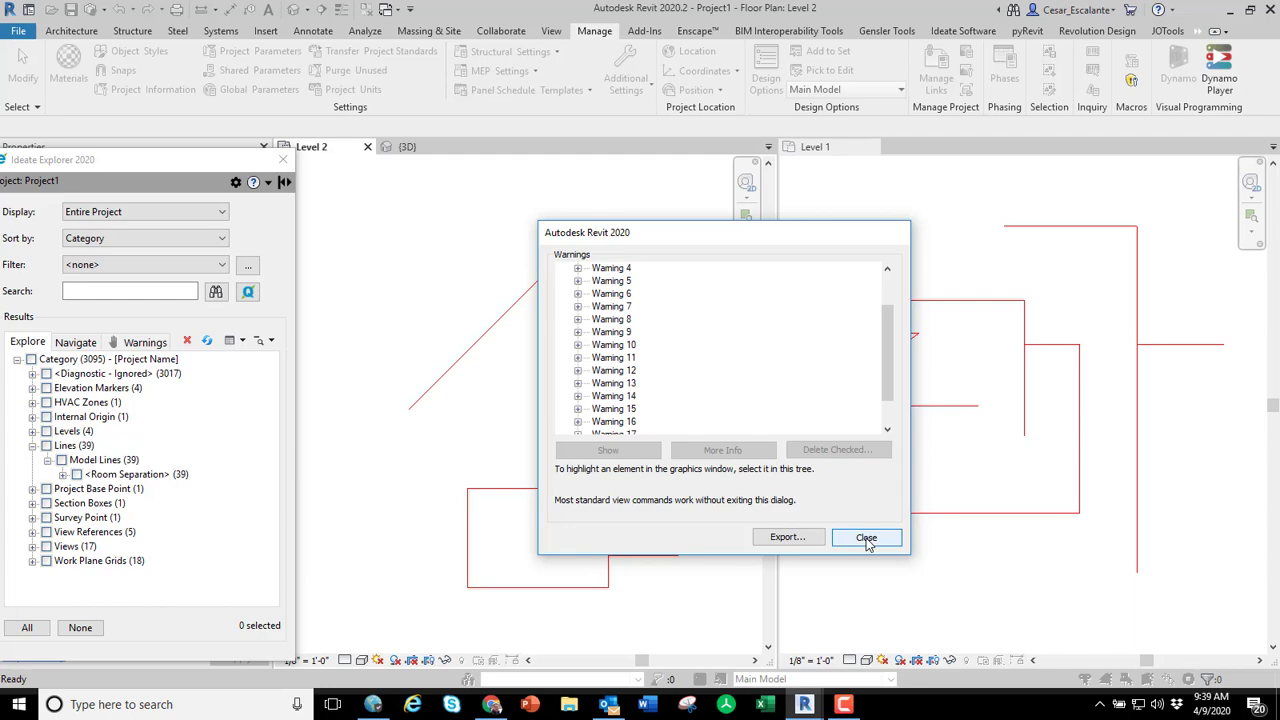
left_click(866, 538)
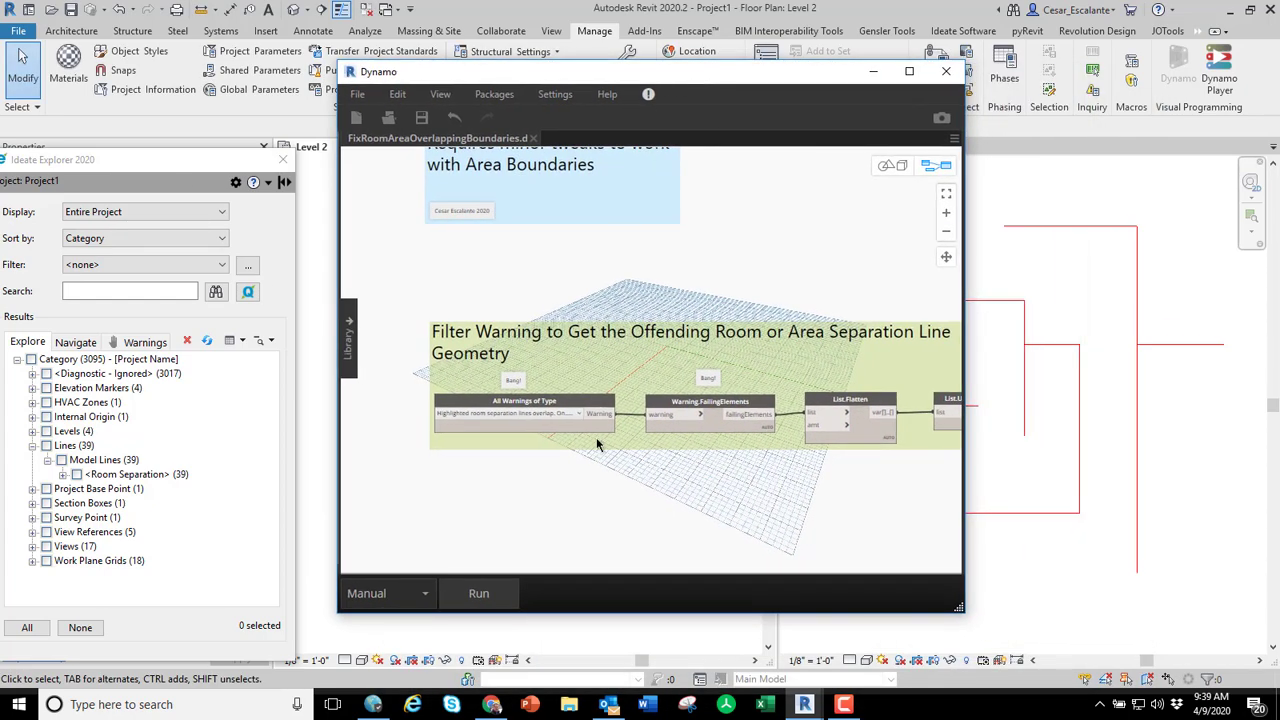
left_click(478, 592)
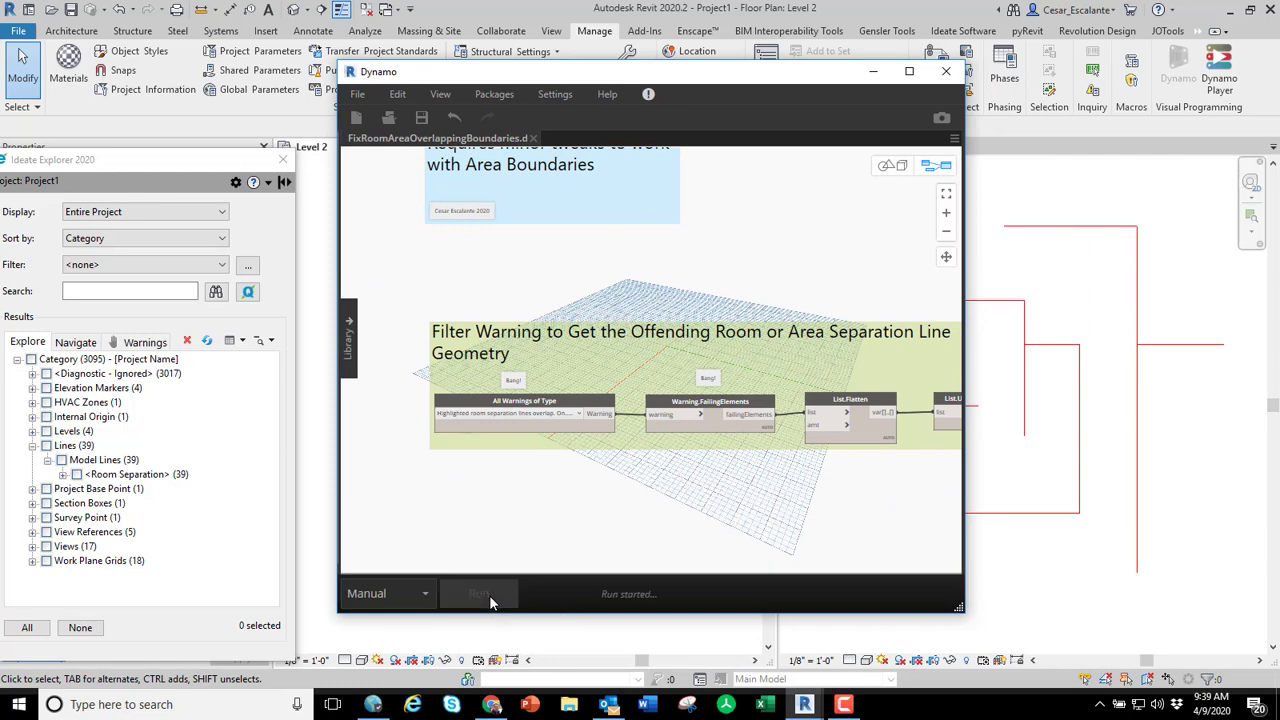
left_click(478, 592)
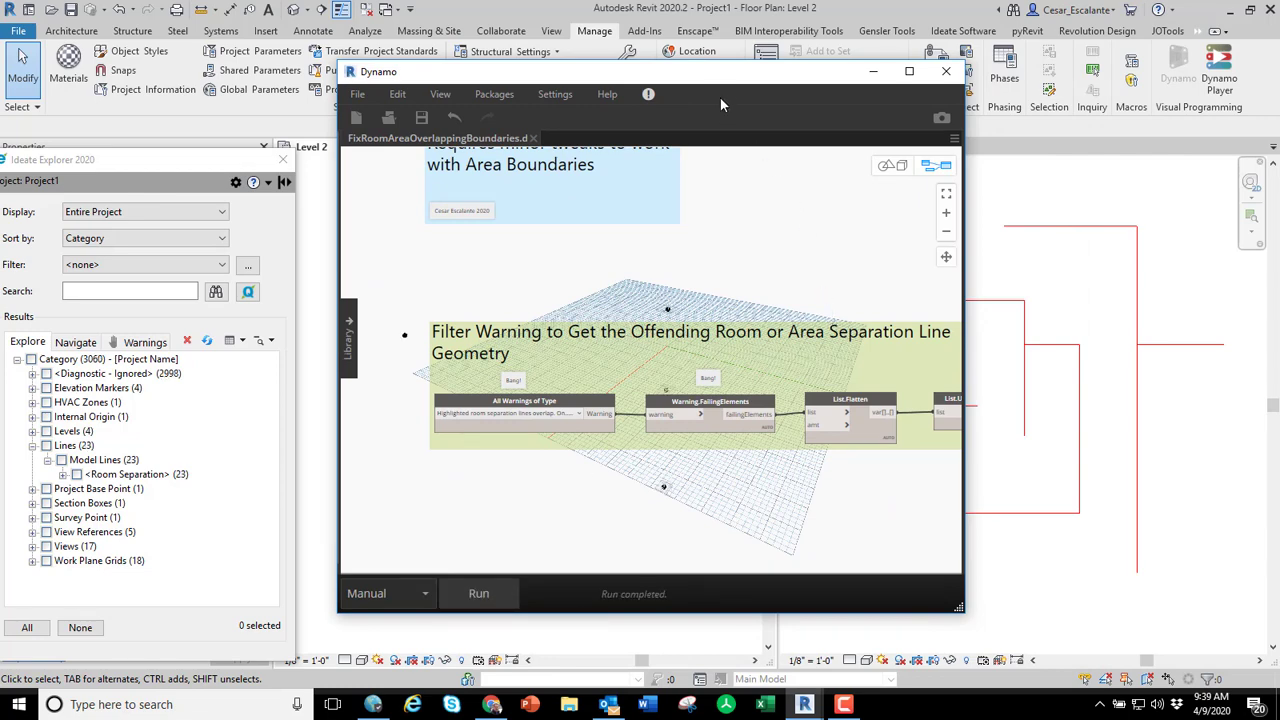
Return to the Revit floor plans and deselect the separation lines.
left_click(944, 72)
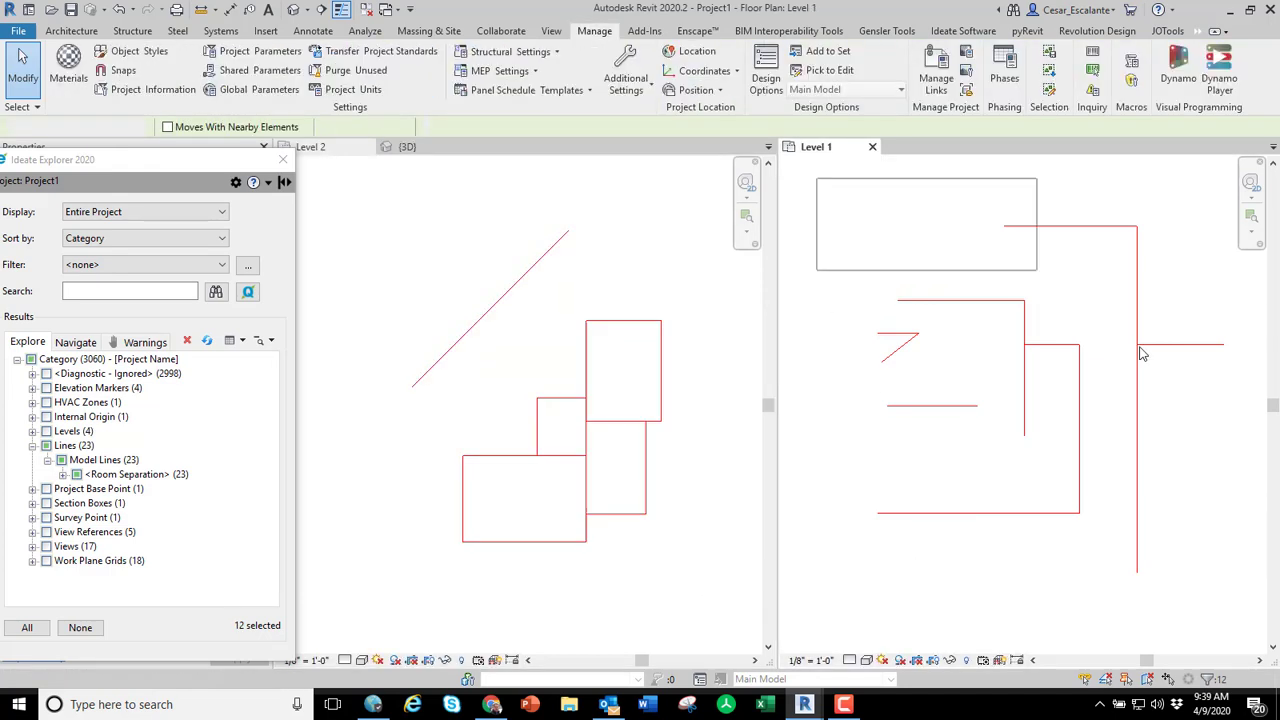
left_click(700, 528)
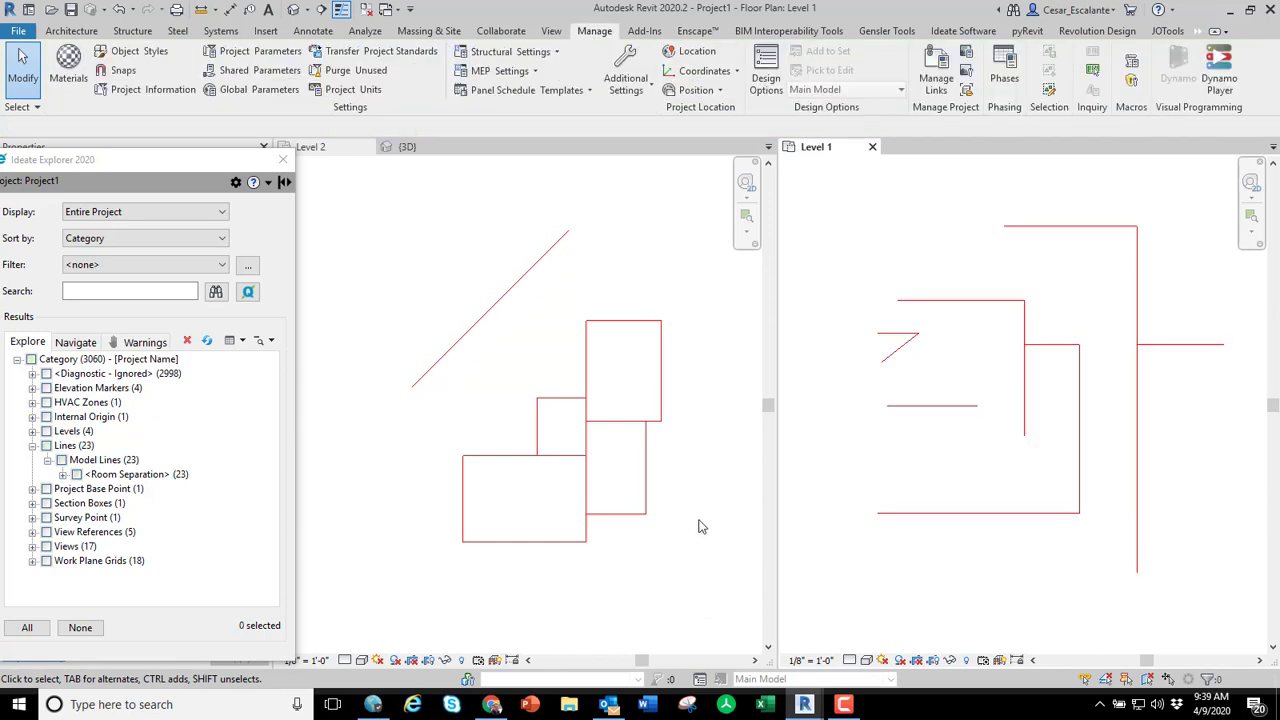
left_click(560, 404)
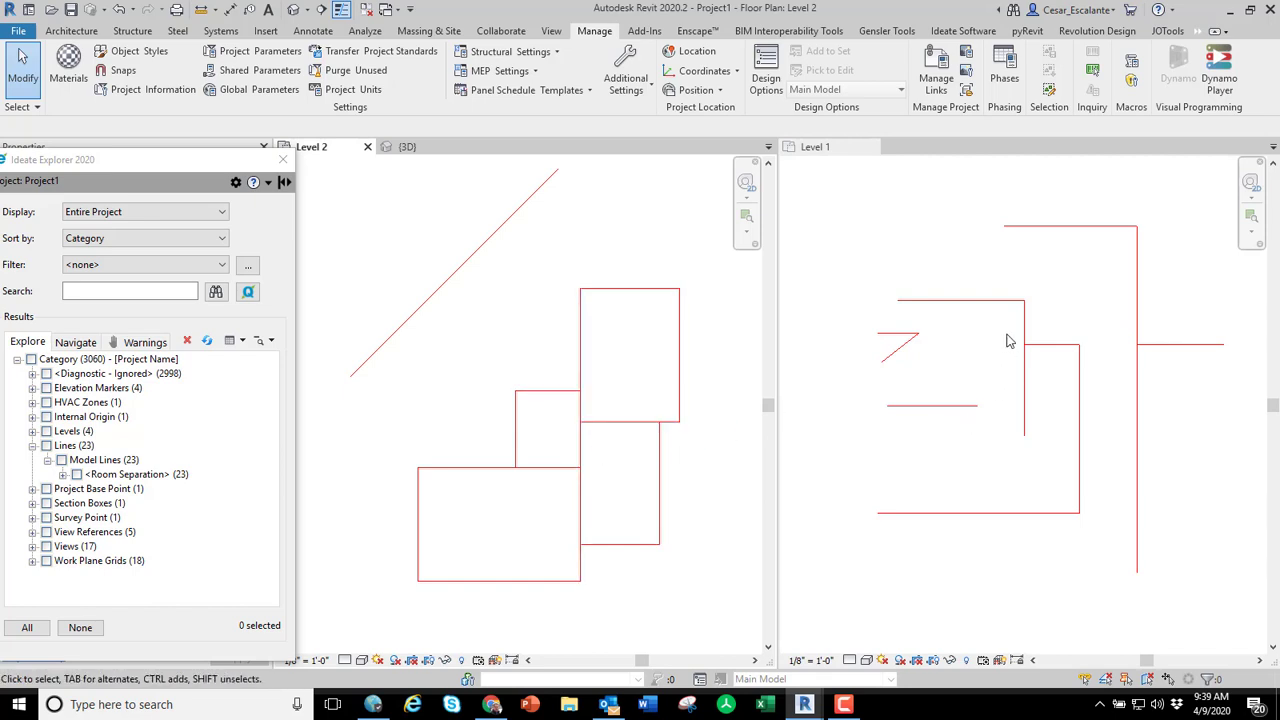
left_click(816, 146)
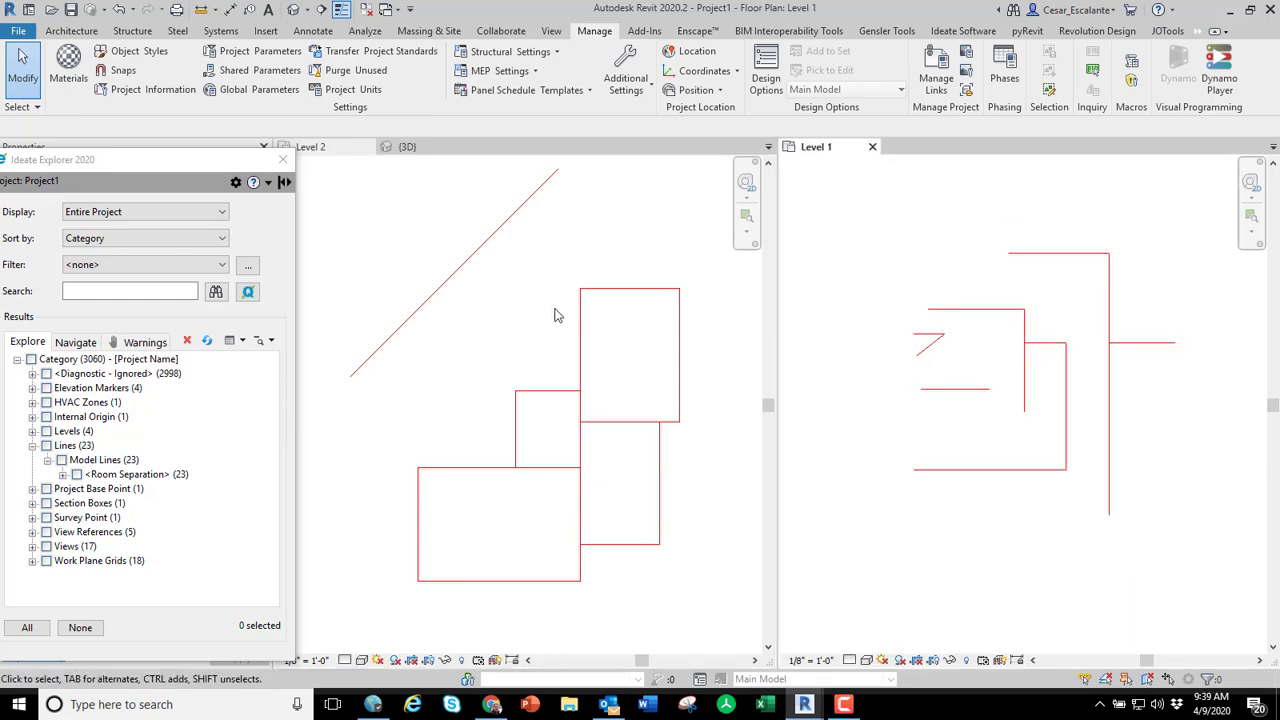
left_click(312, 146)
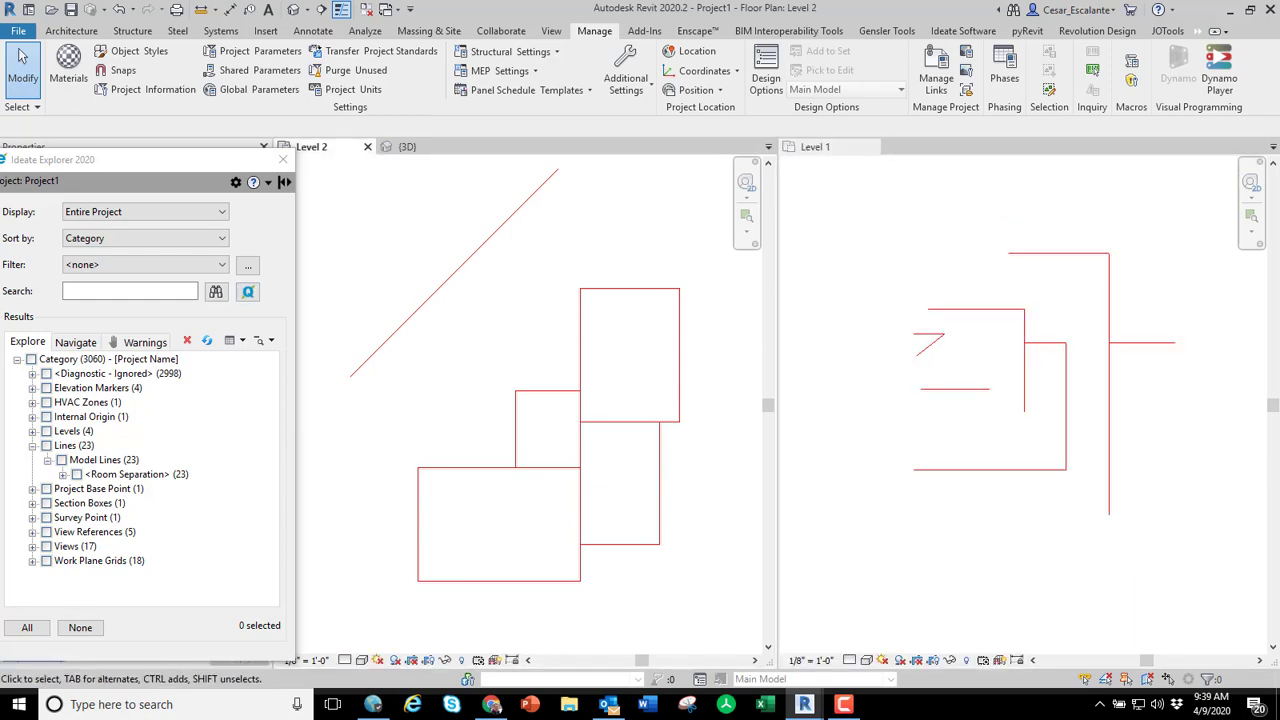
Maximise the Dynamo window and zoom in on the blue instruction notes group.
left_click(1178, 76)
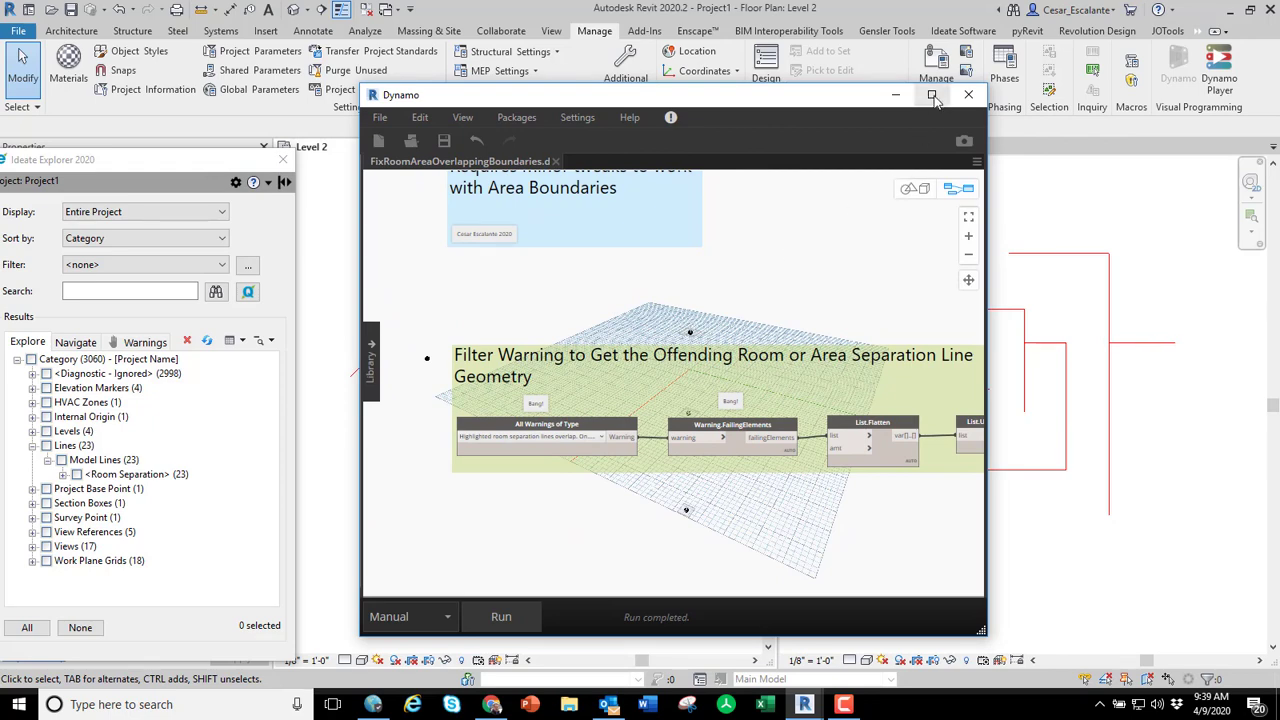
left_click(932, 94)
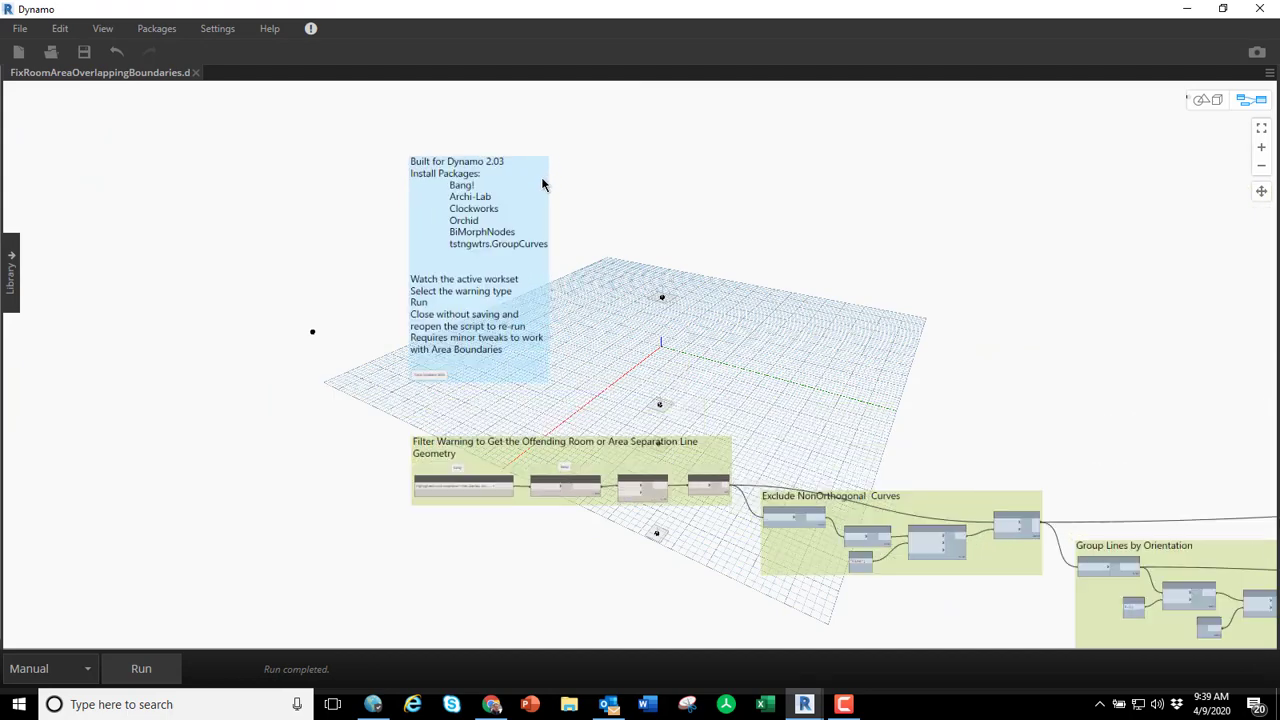
scroll("up", 3)
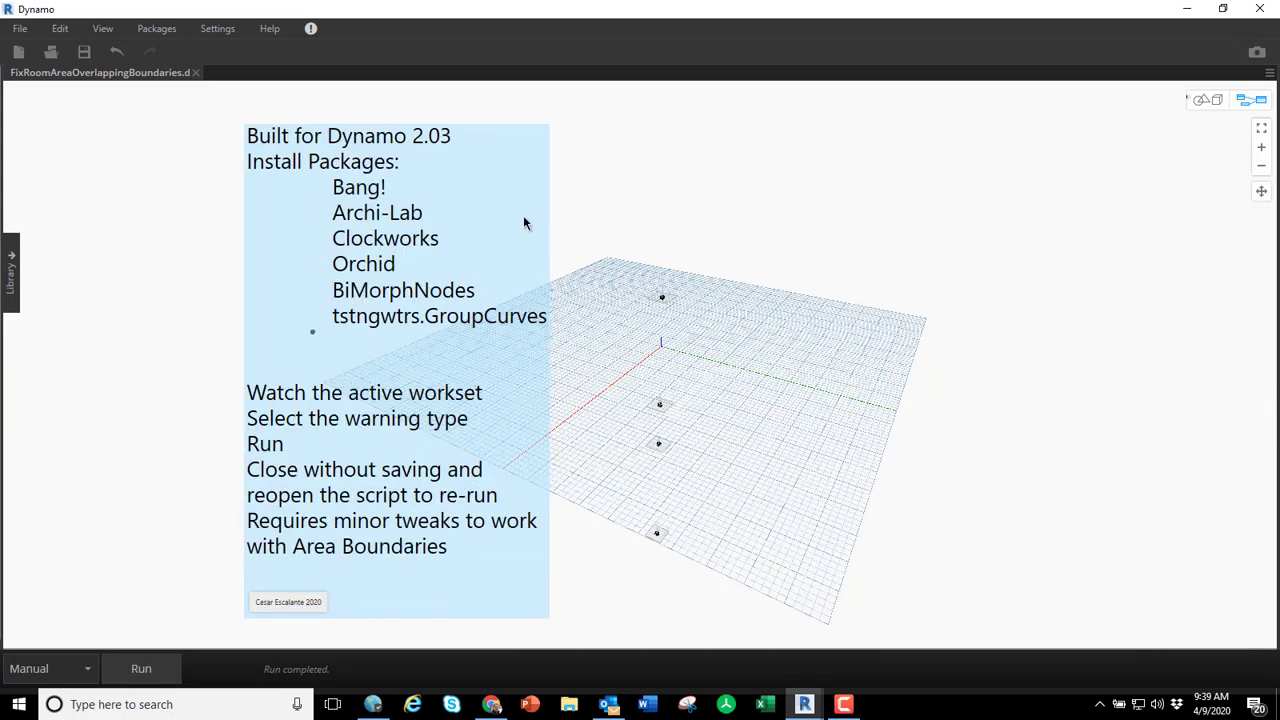
mouse_move(528, 228)
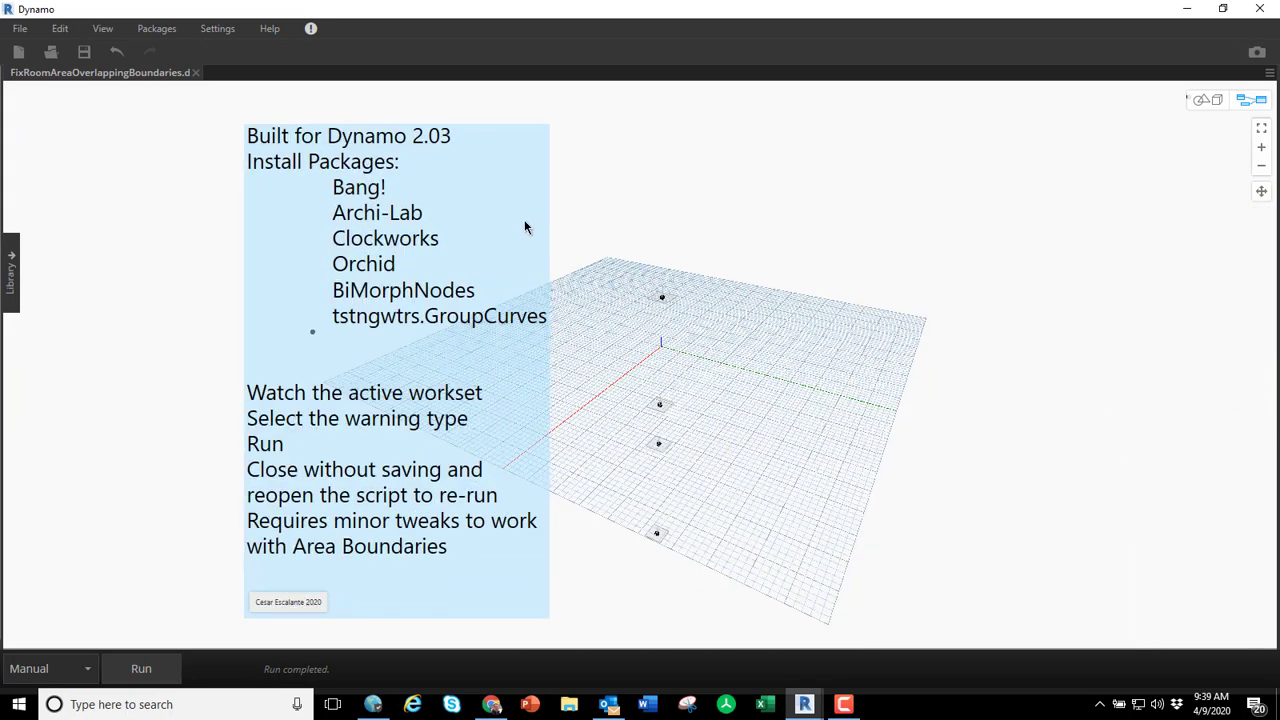
mouse_move(636, 280)
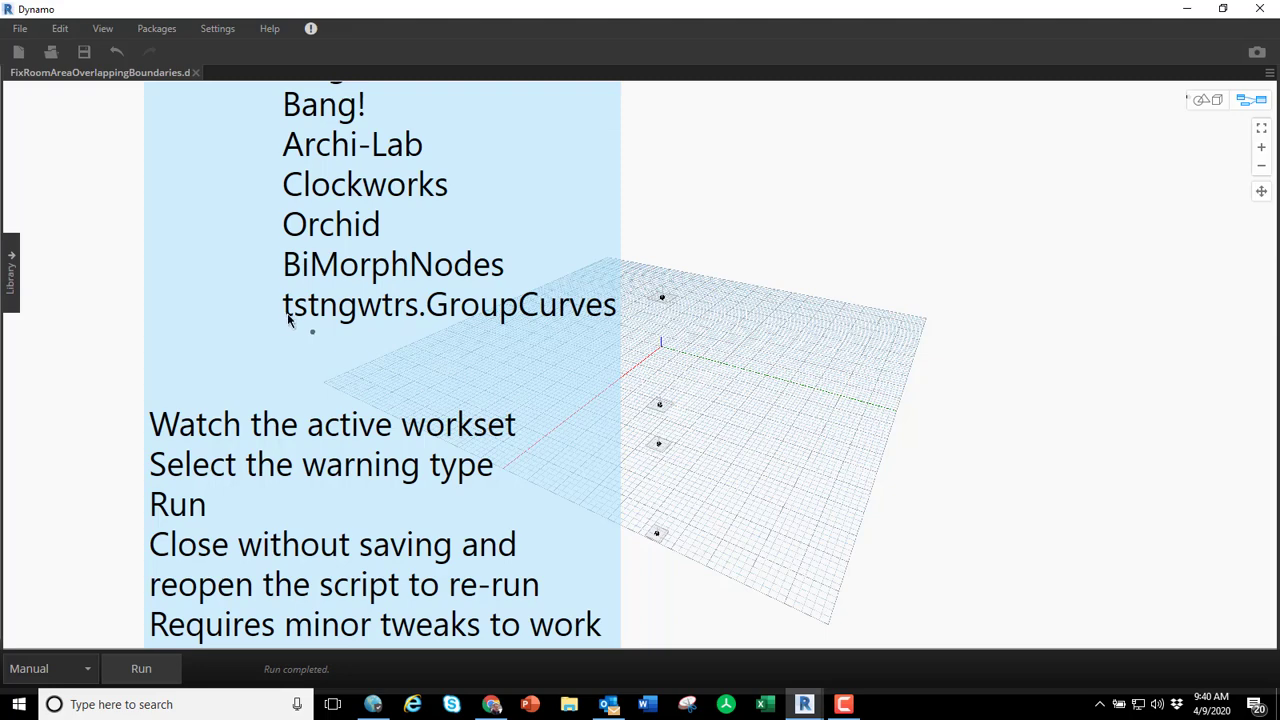
mouse_move(598, 310)
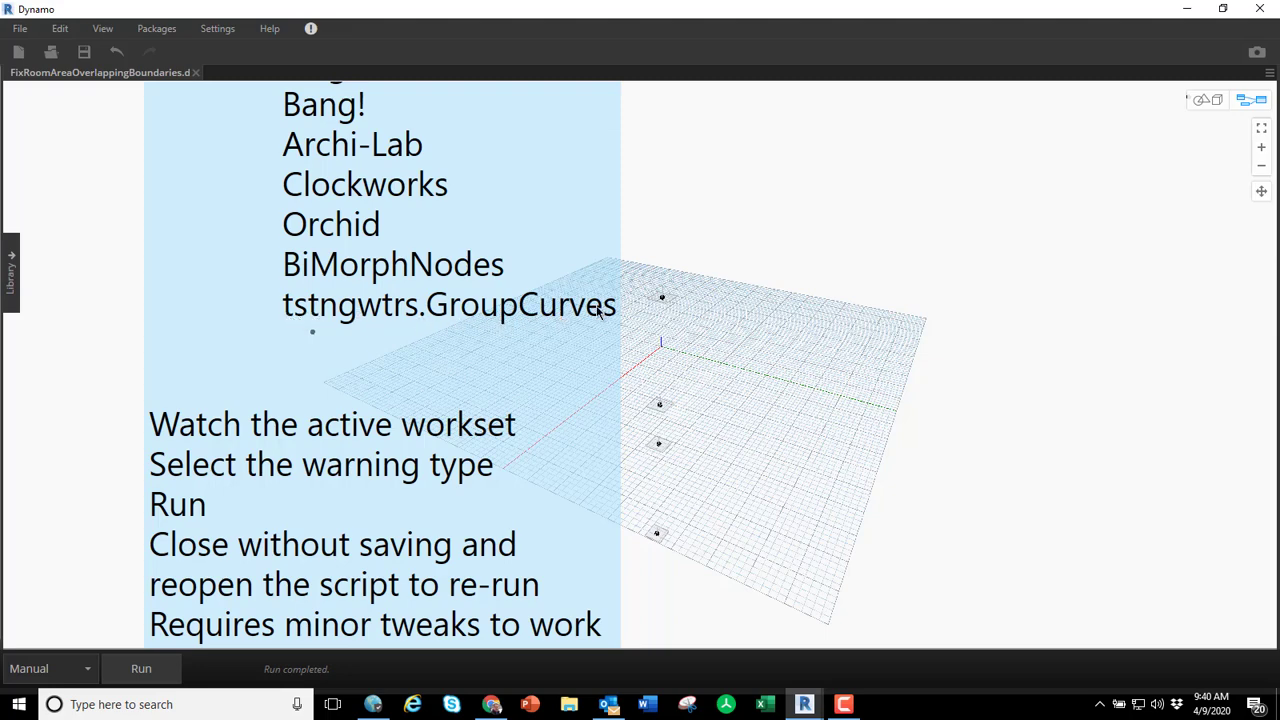
mouse_move(600, 330)
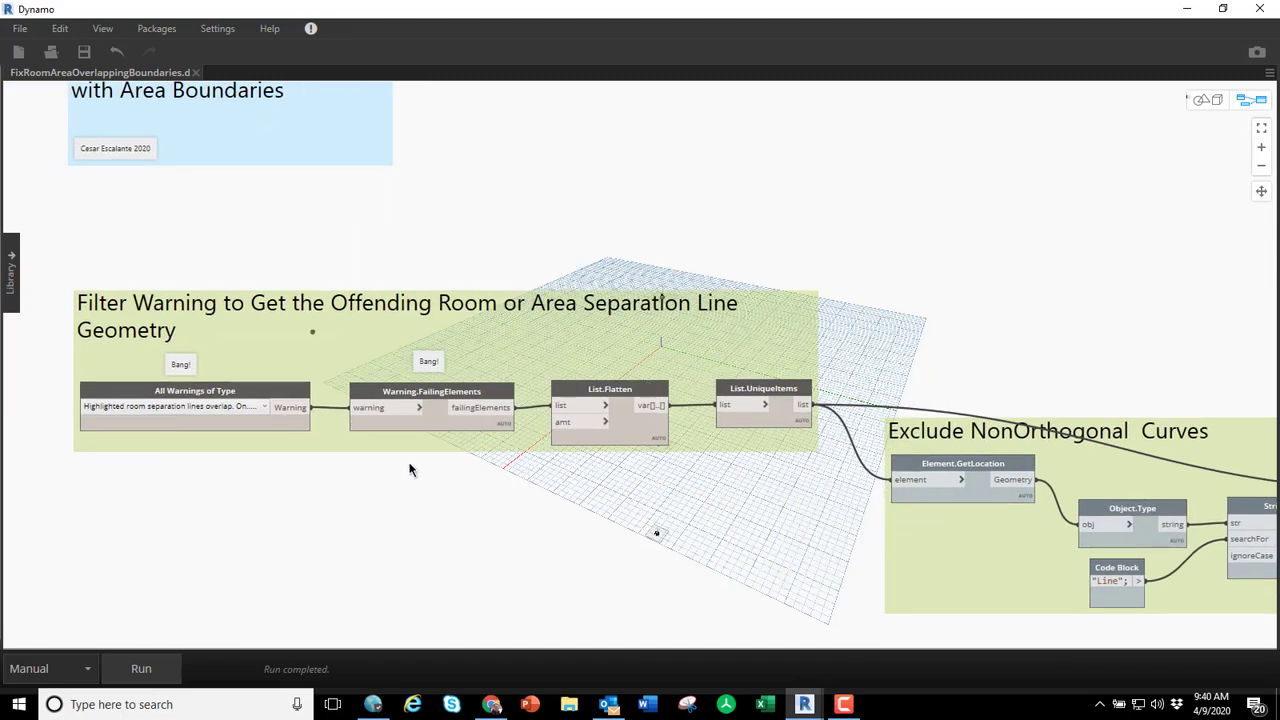
mouse_move(332, 322)
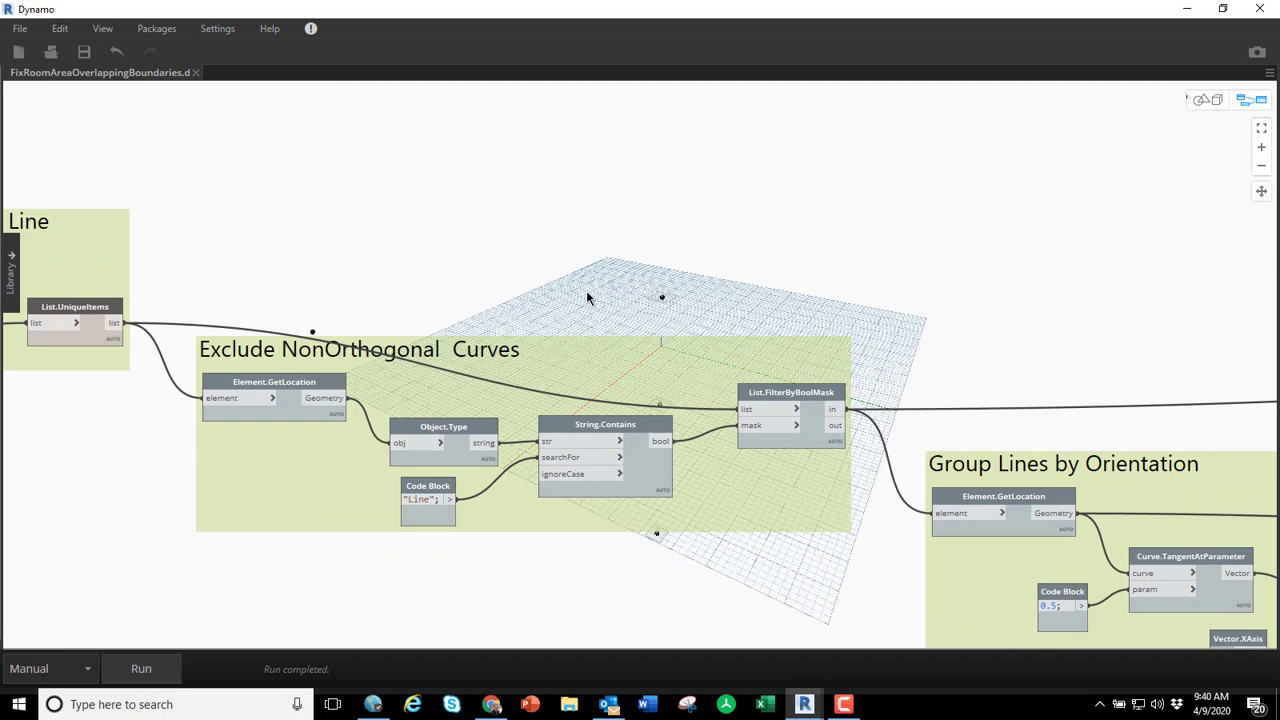
mouse_move(830, 232)
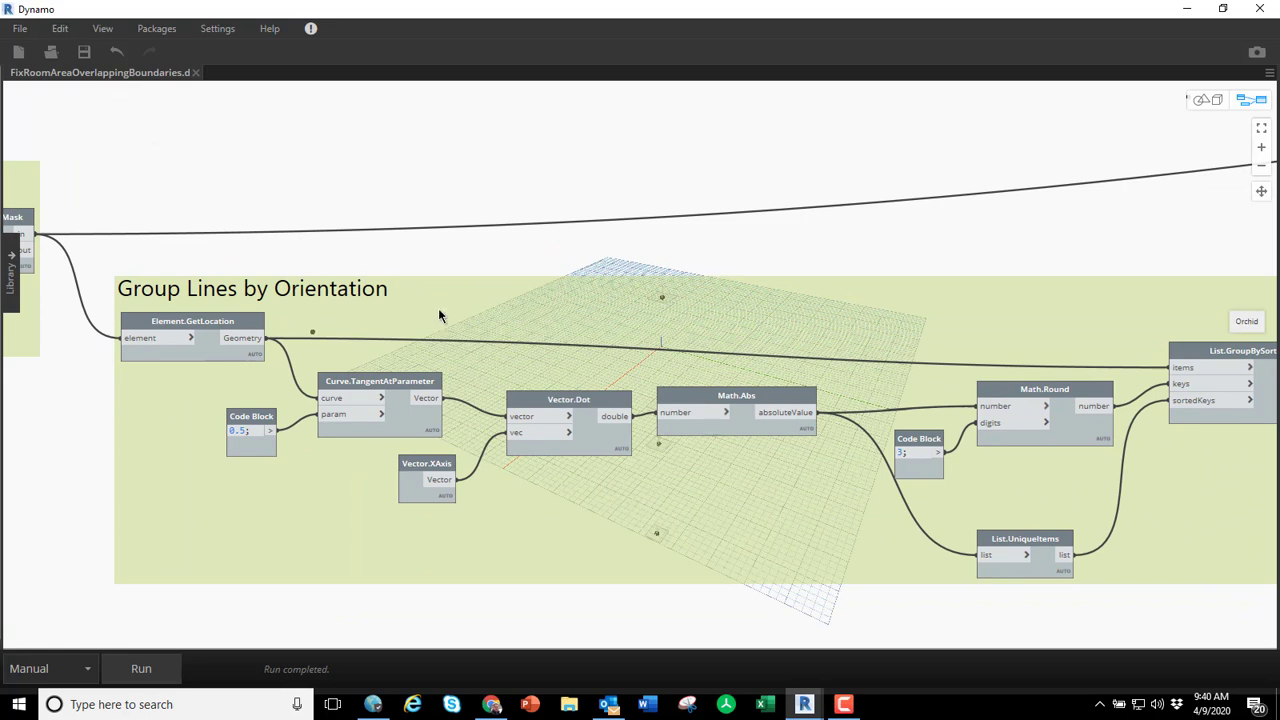
mouse_move(504, 498)
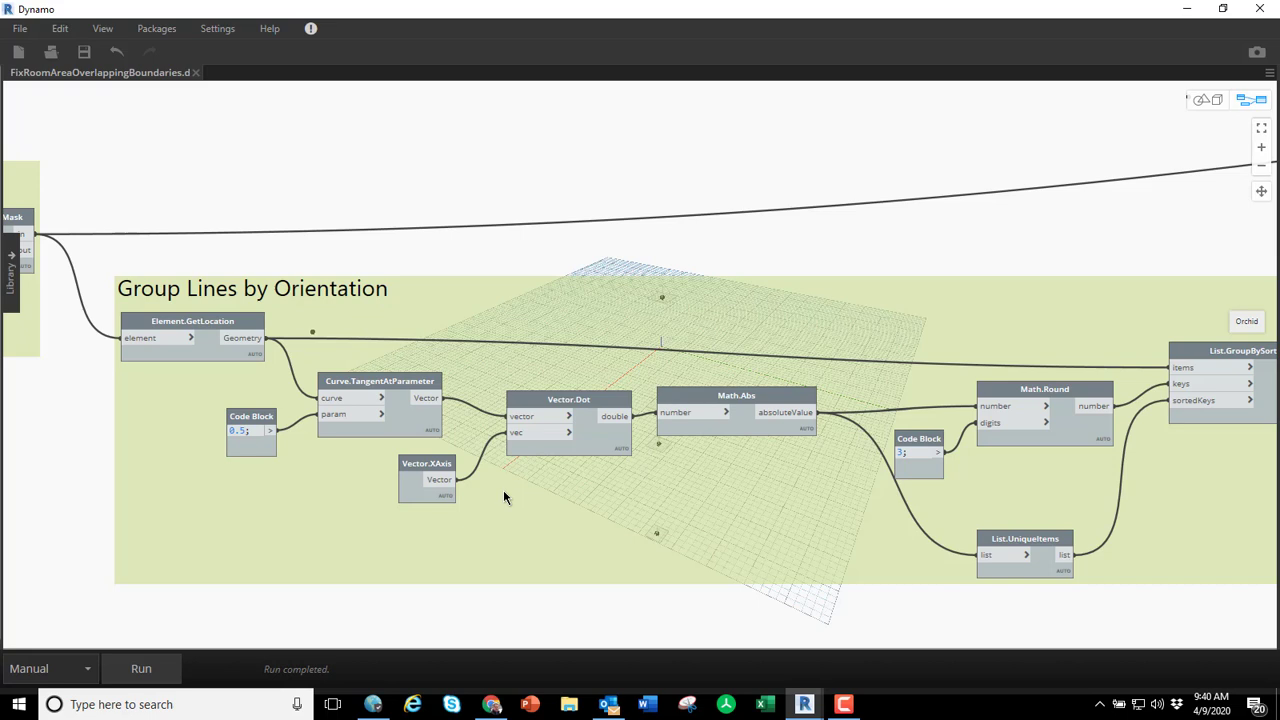
mouse_move(866, 236)
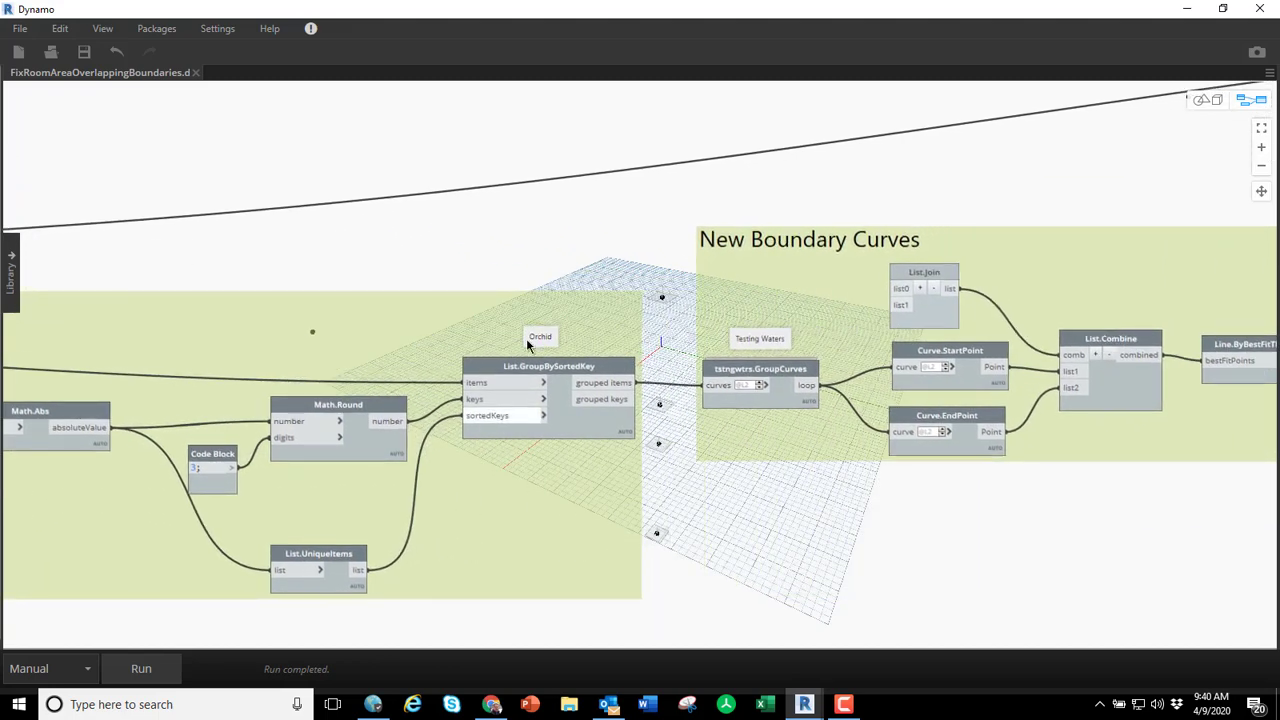
Show the node commands for tstngwtrs.GroupCurves in the New Boundary Curves group.
scroll("up", 3)
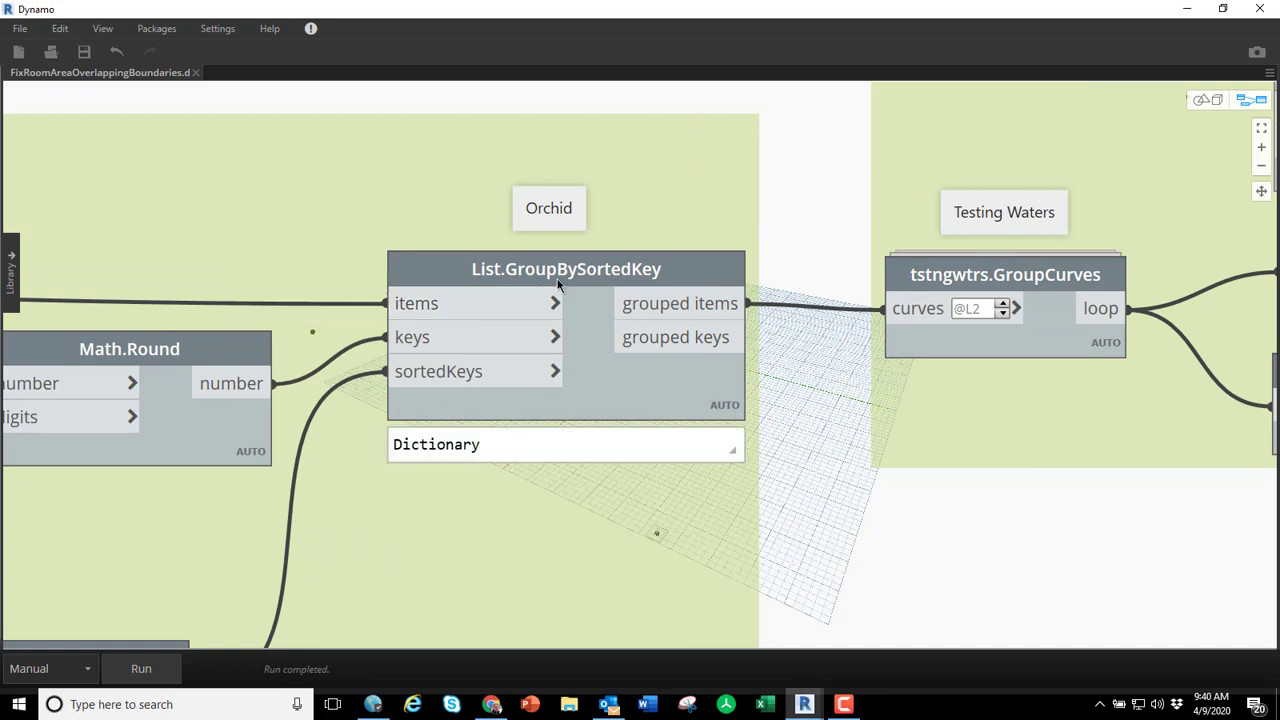
mouse_move(516, 290)
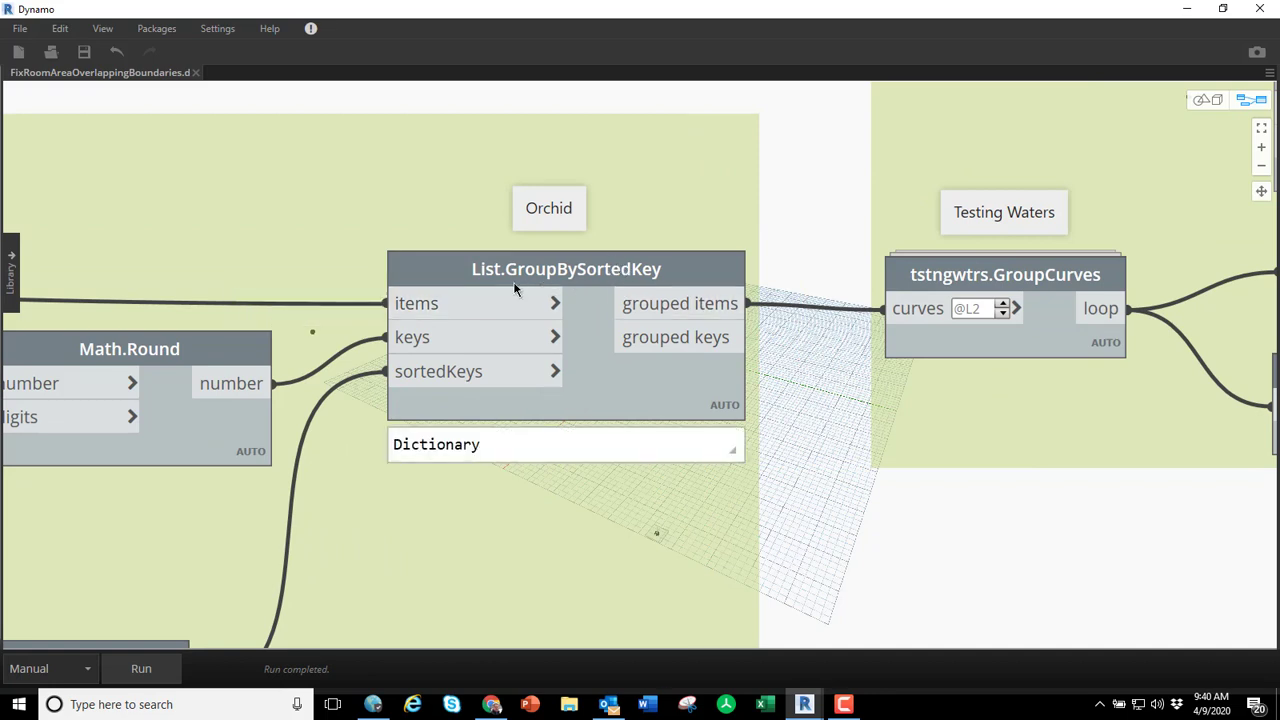
mouse_move(548, 304)
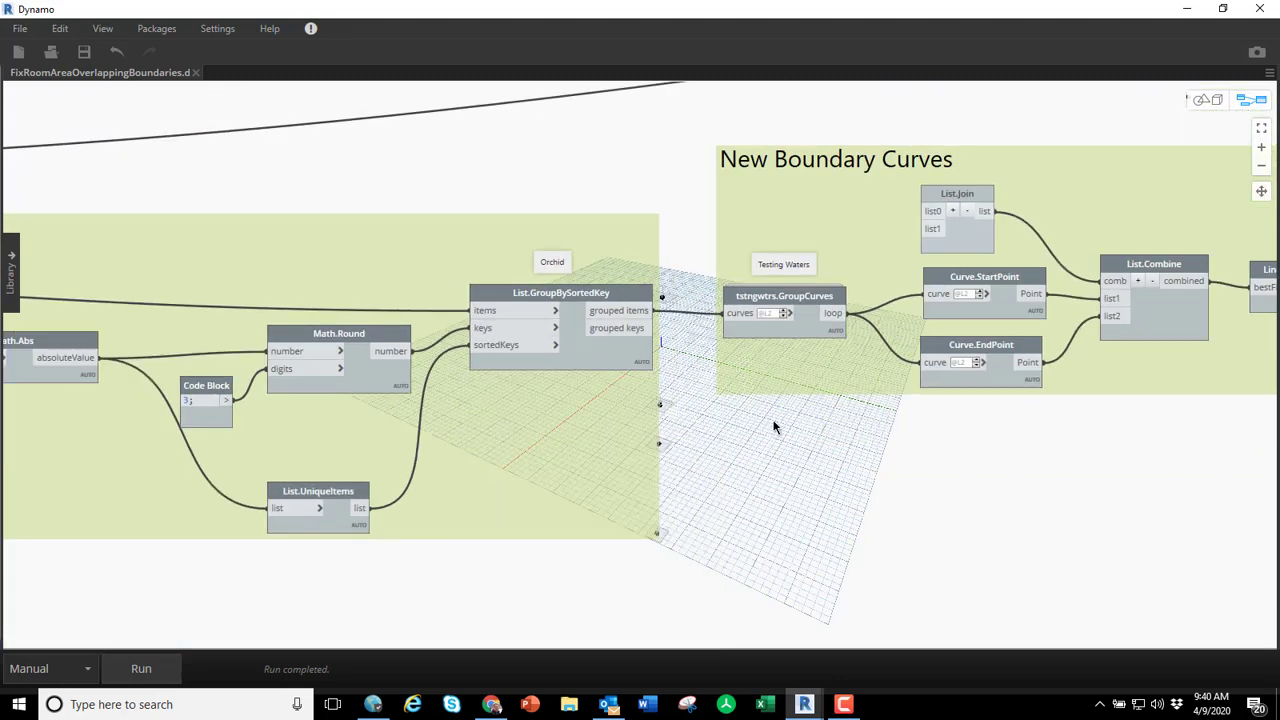
left_click_drag(772, 428, 324, 512)
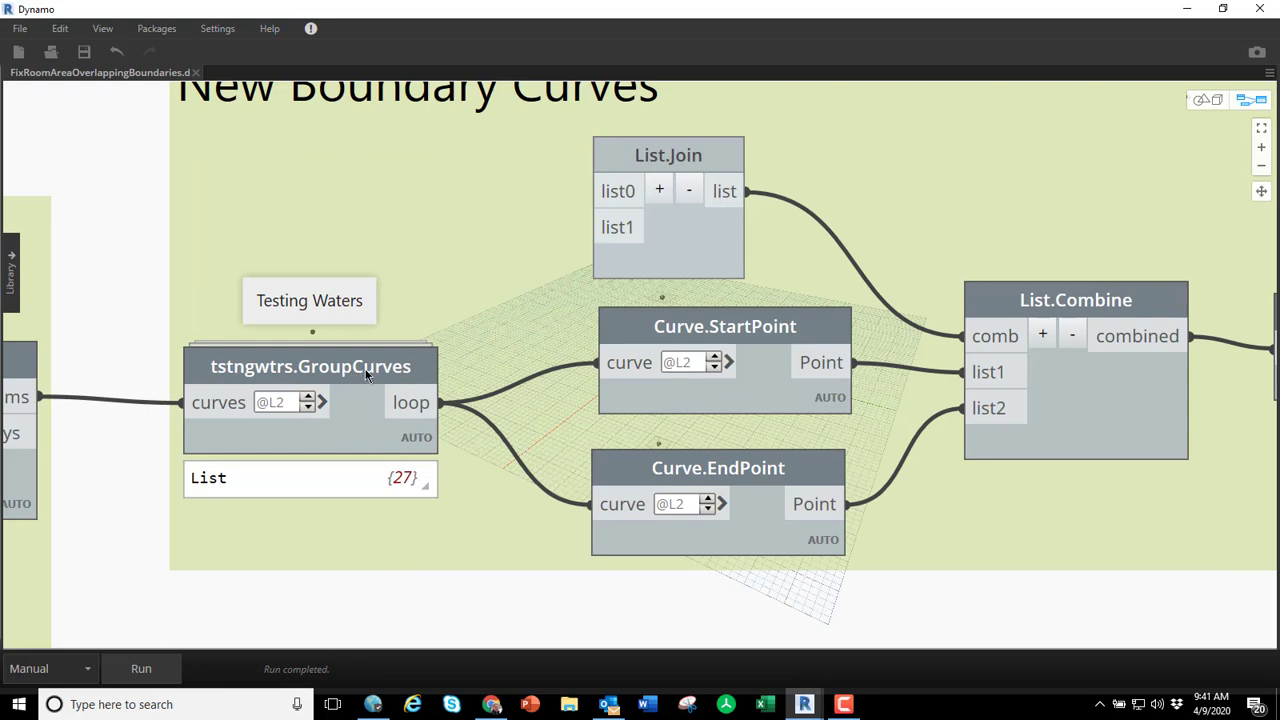
right_click(310, 366)
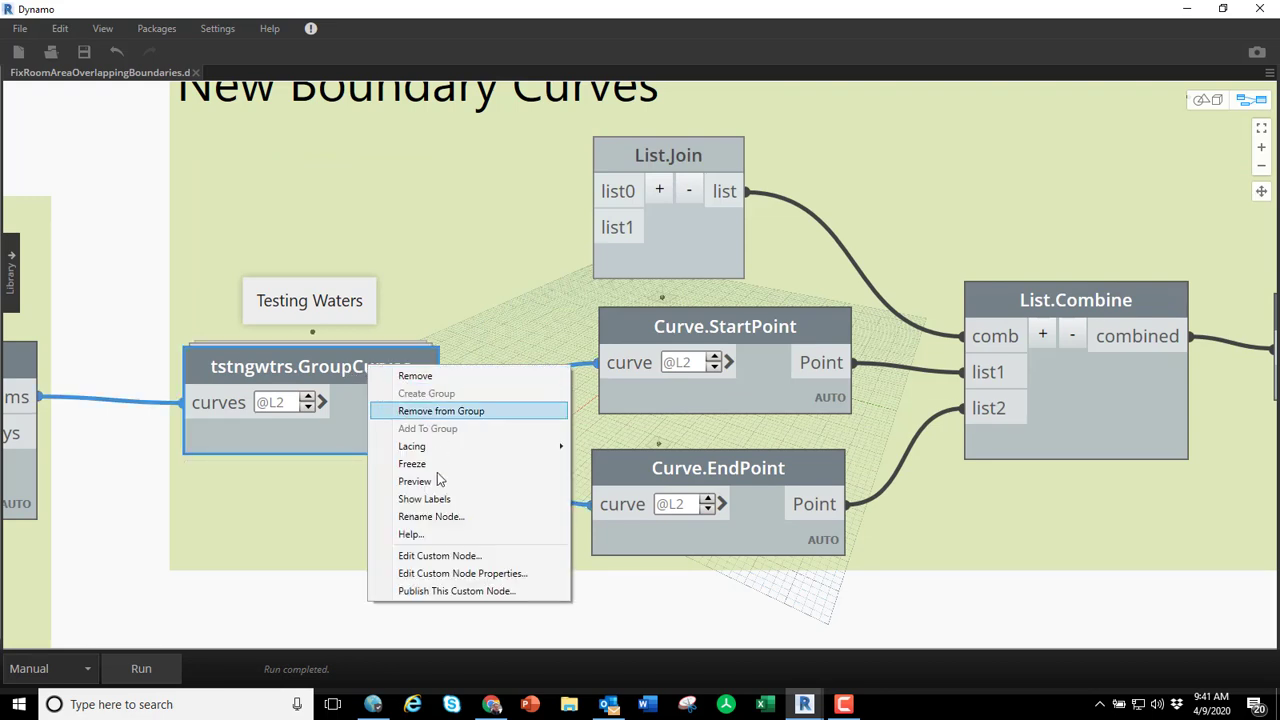
mouse_move(456, 556)
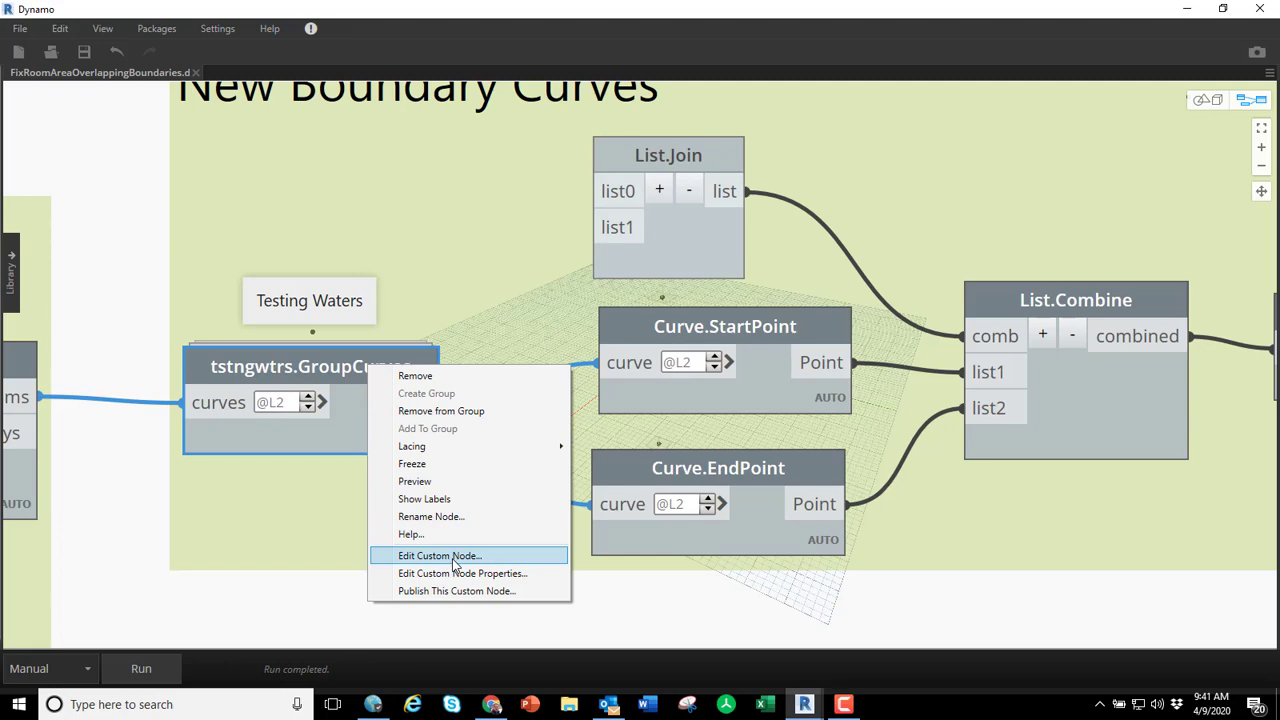
View the code inside tstngwtrs-GroupCurves.dyf, then return to the main script tab.
left_click(440, 556)
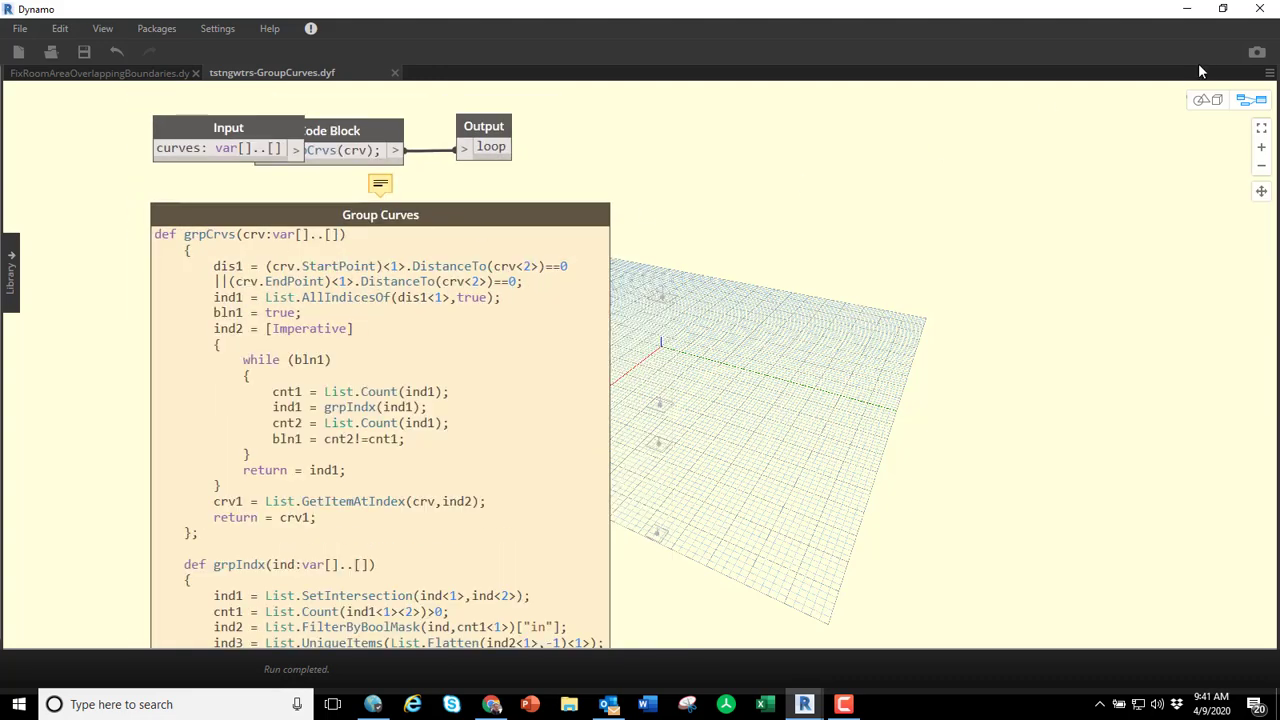
mouse_move(404, 136)
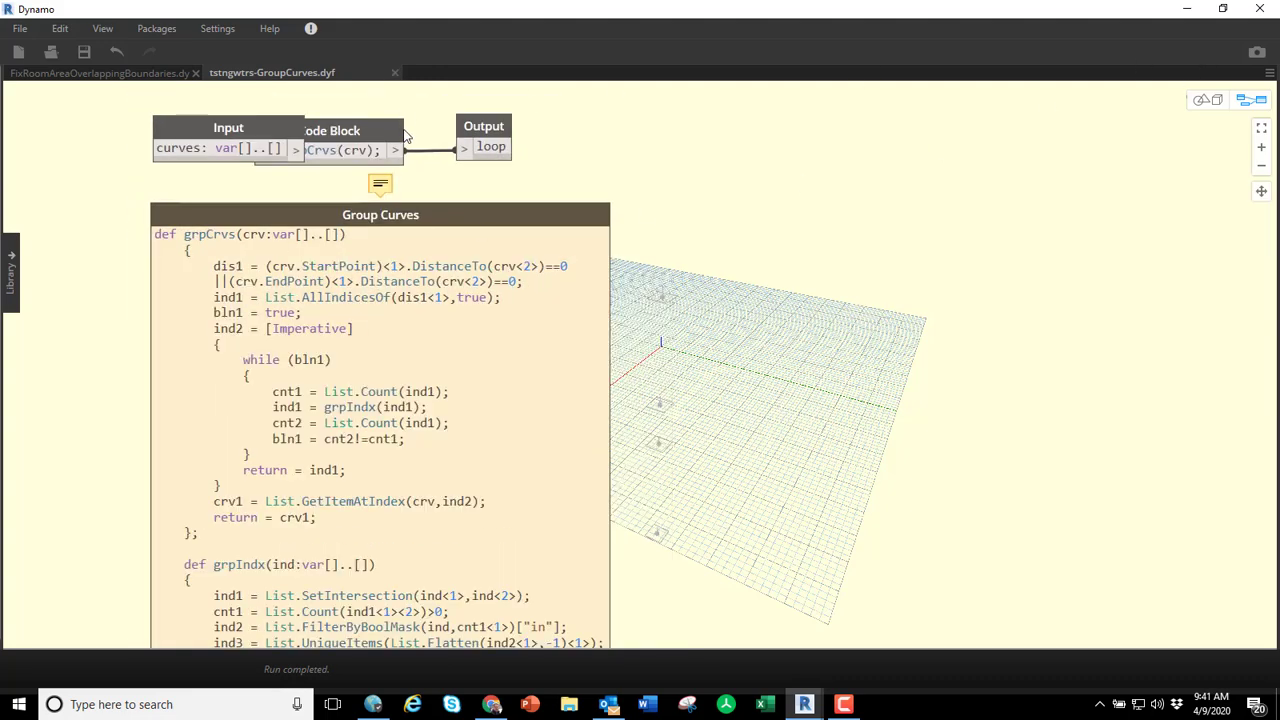
mouse_move(448, 144)
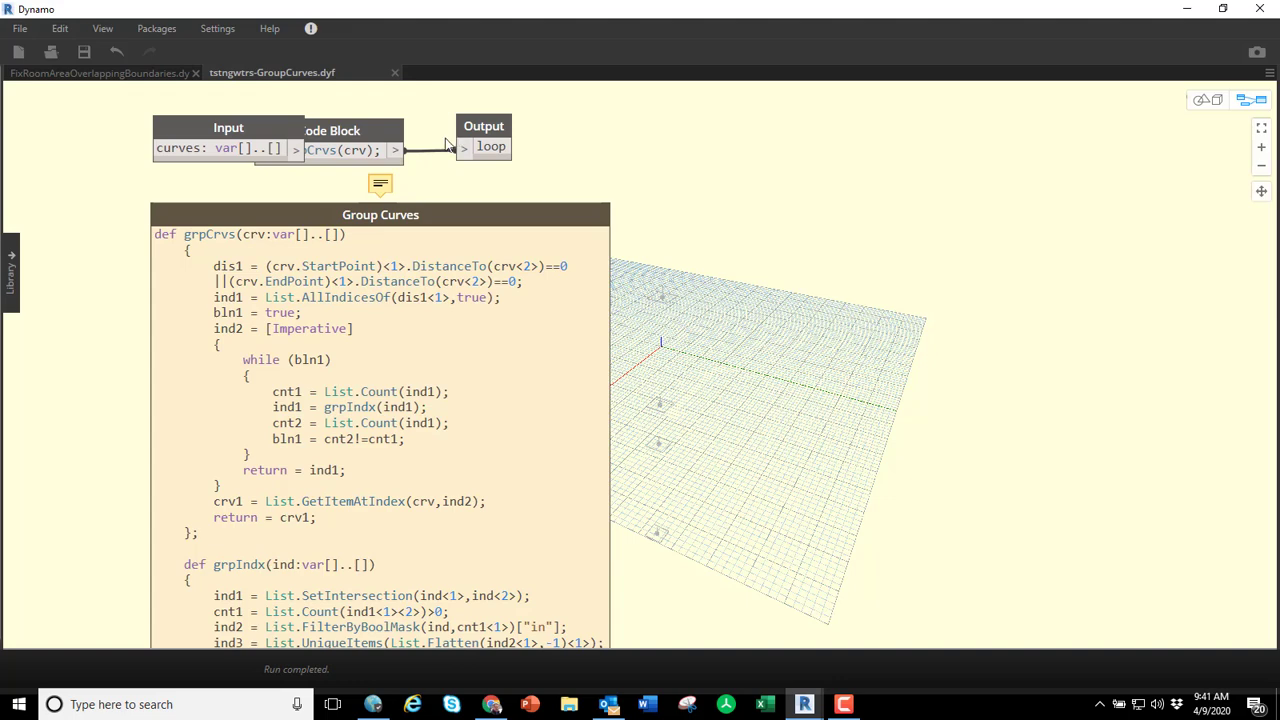
left_click(100, 72)
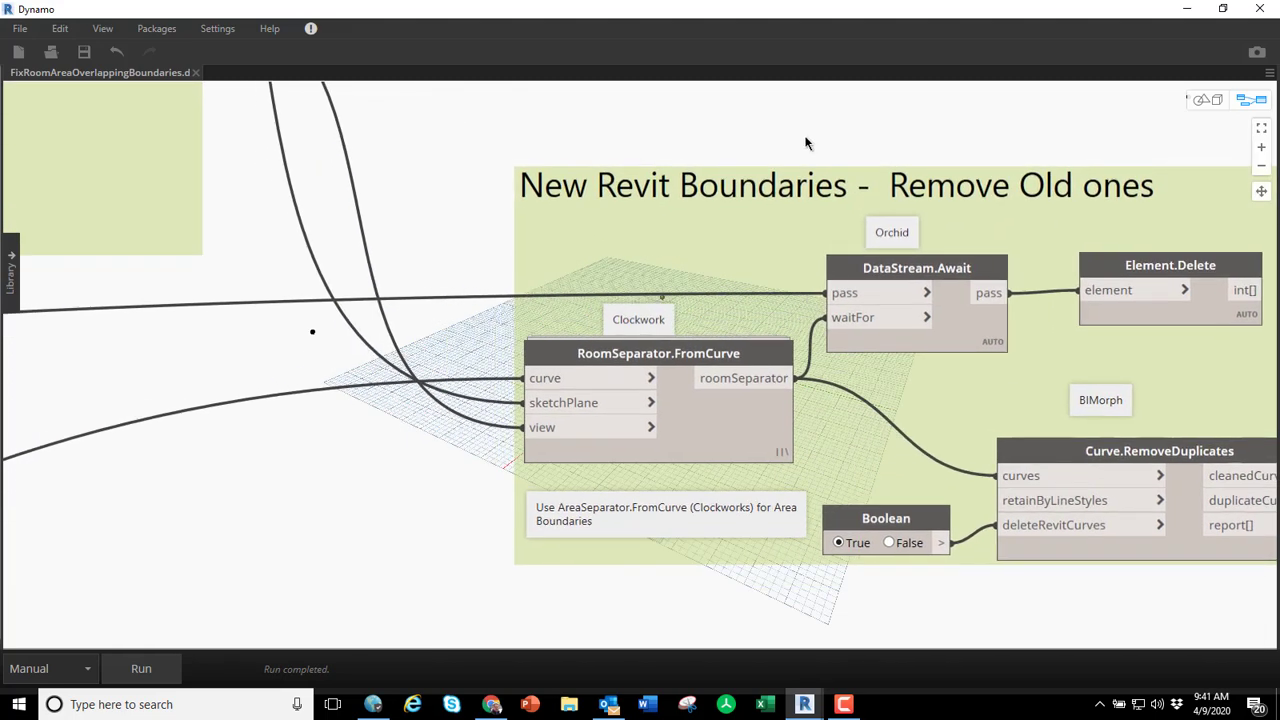
Zoom out to see the whole graph including the sketch plane and view groups.
scroll("down", 3)
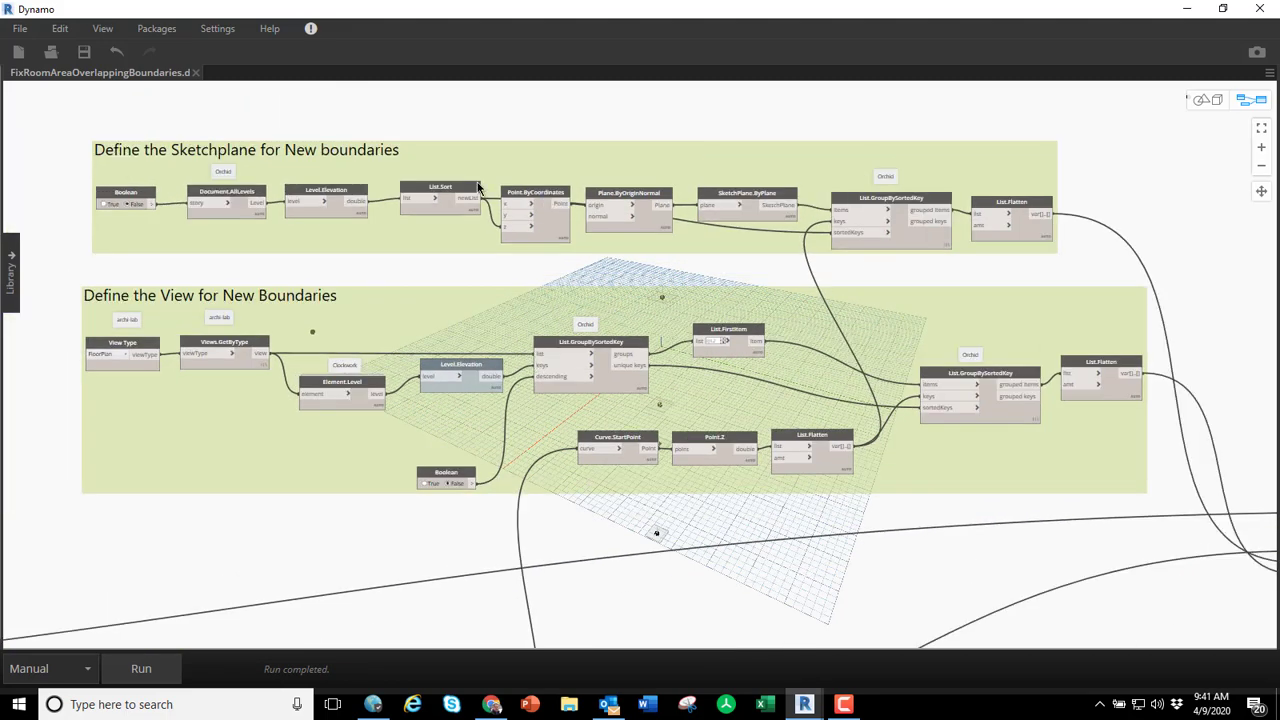
mouse_move(270, 304)
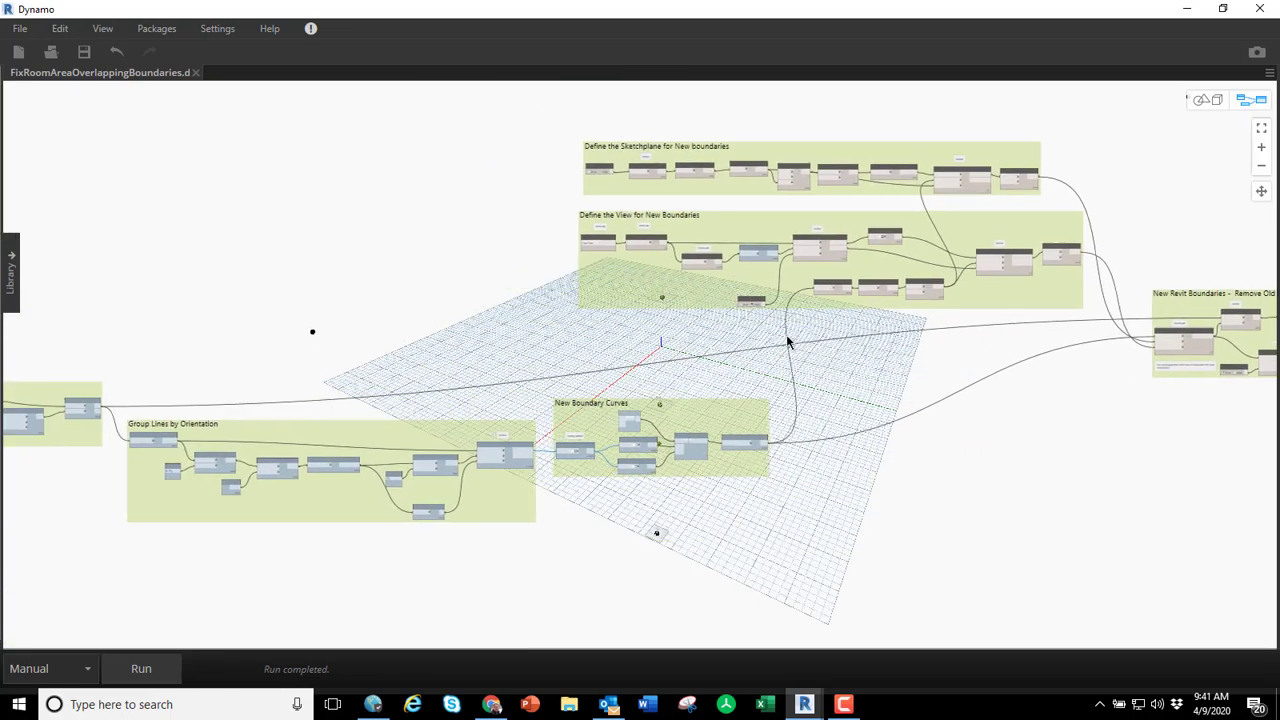
mouse_move(1068, 24)
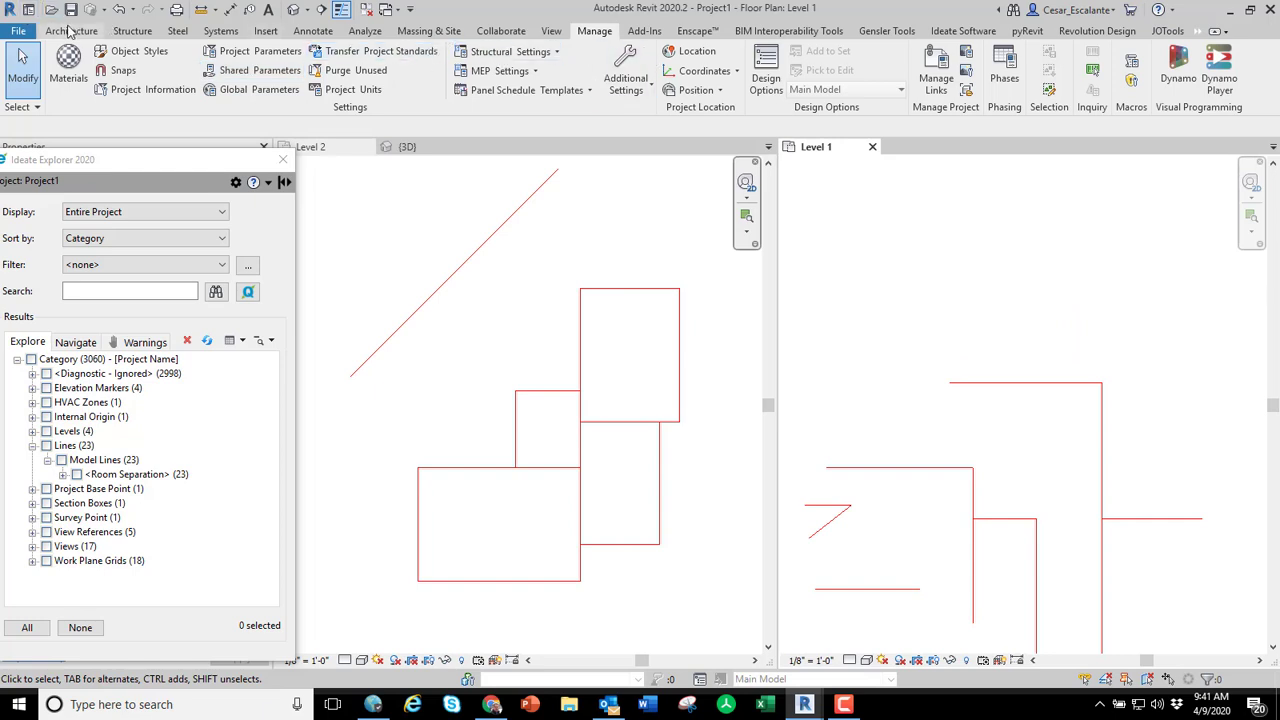
Place Room Separator rectangles in the upper part of the Level 1 plan.
left_click(72, 30)
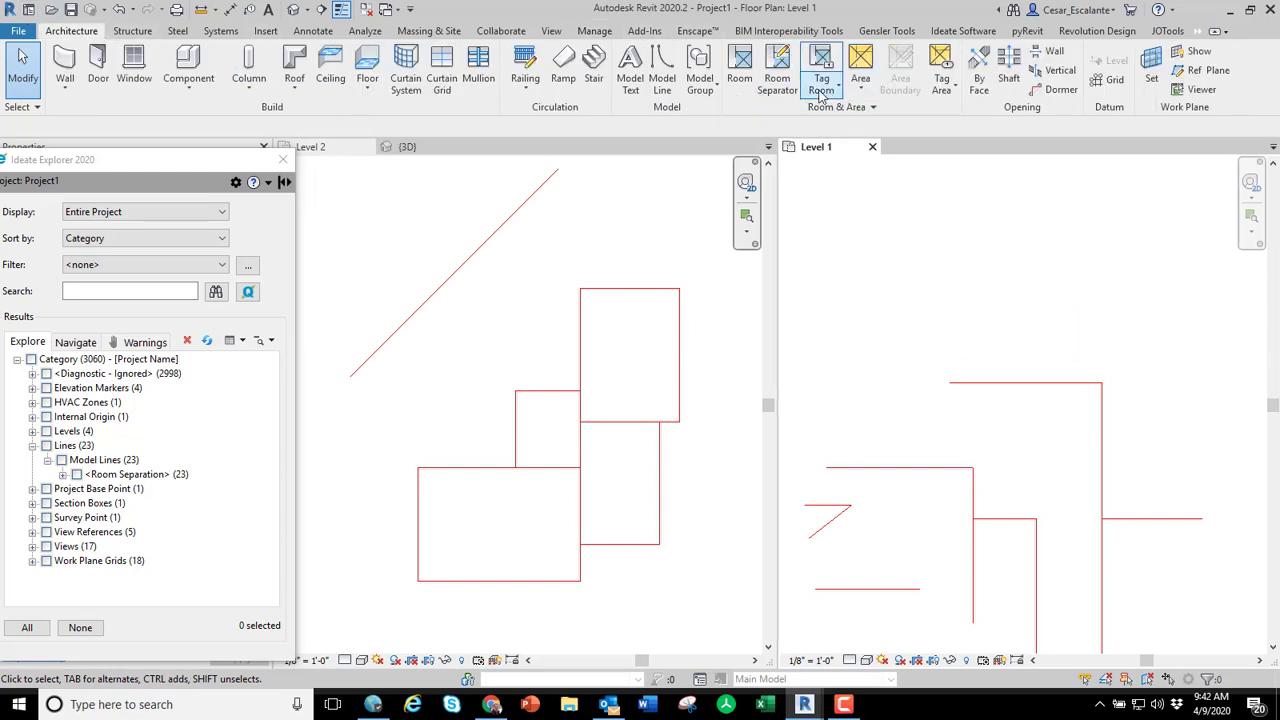
left_click(776, 70)
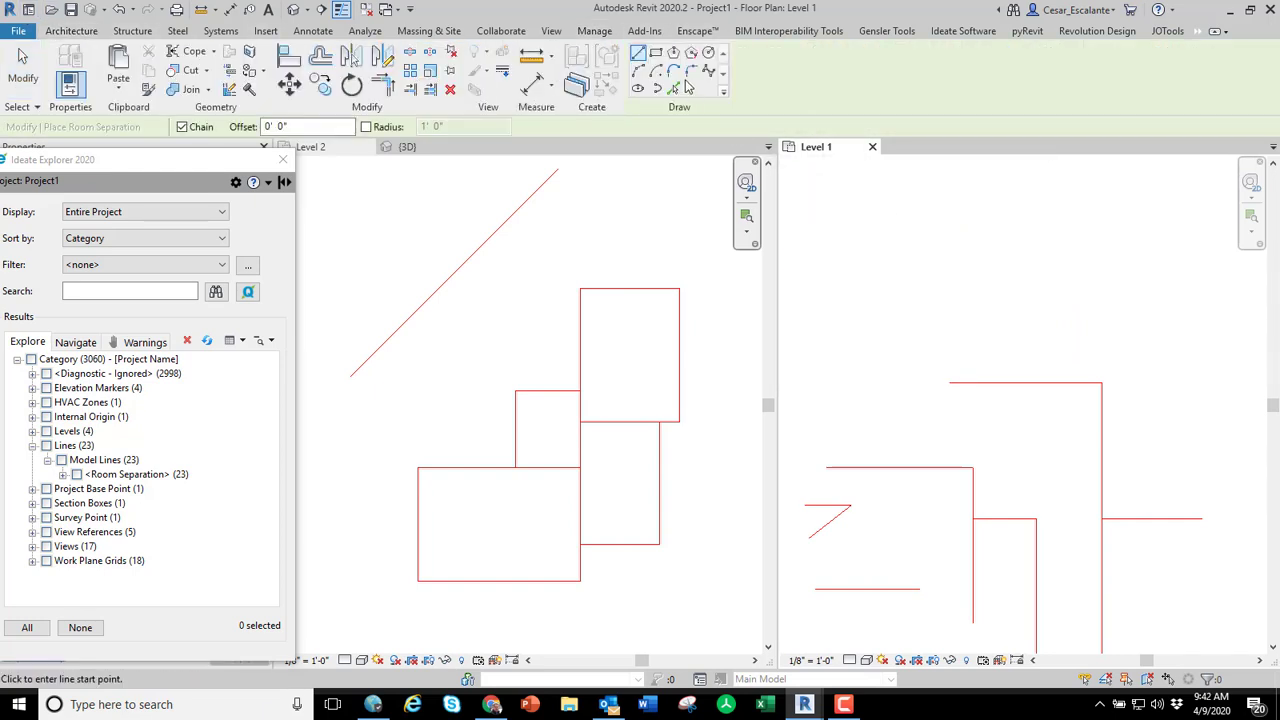
left_click(968, 304)
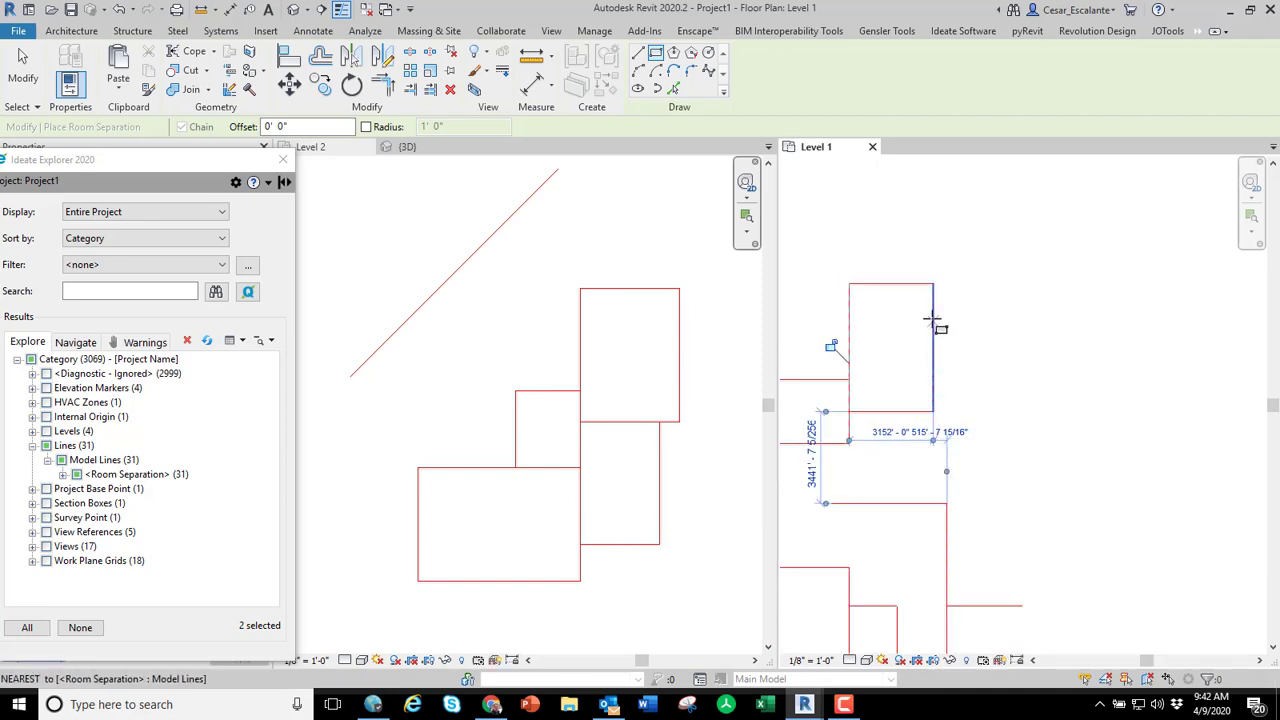
left_click(1072, 272)
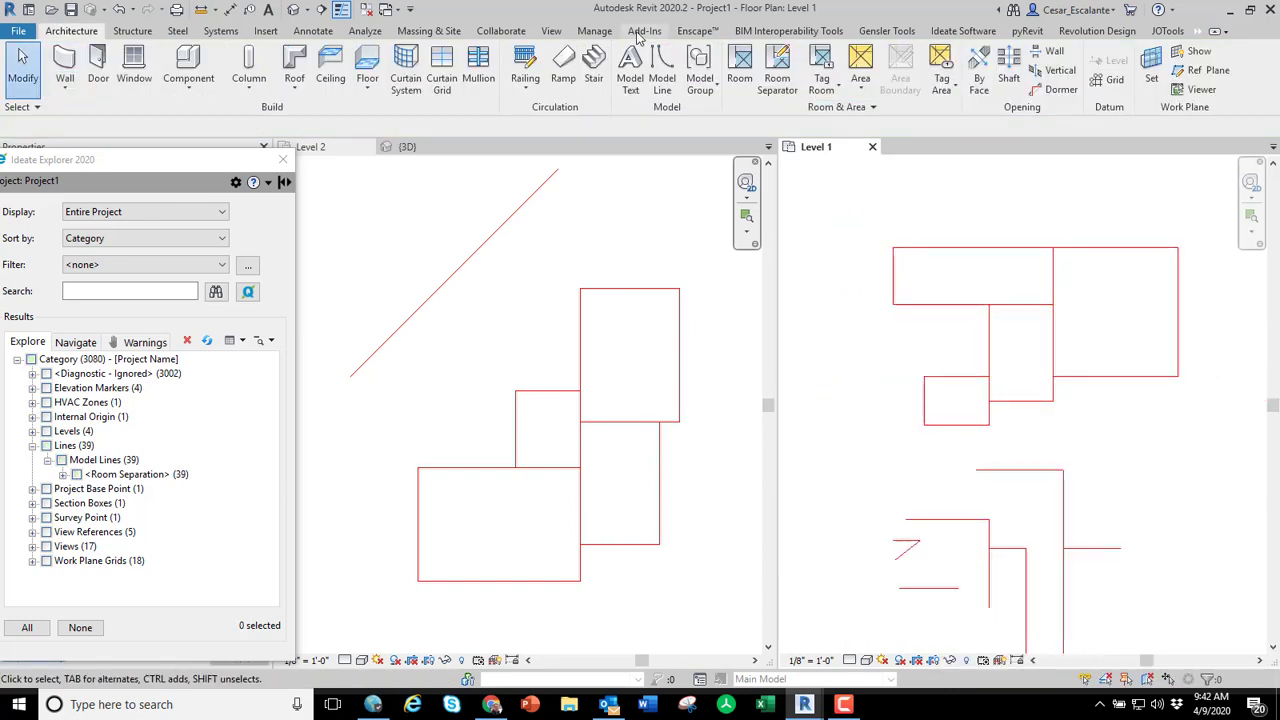
left_click(596, 30)
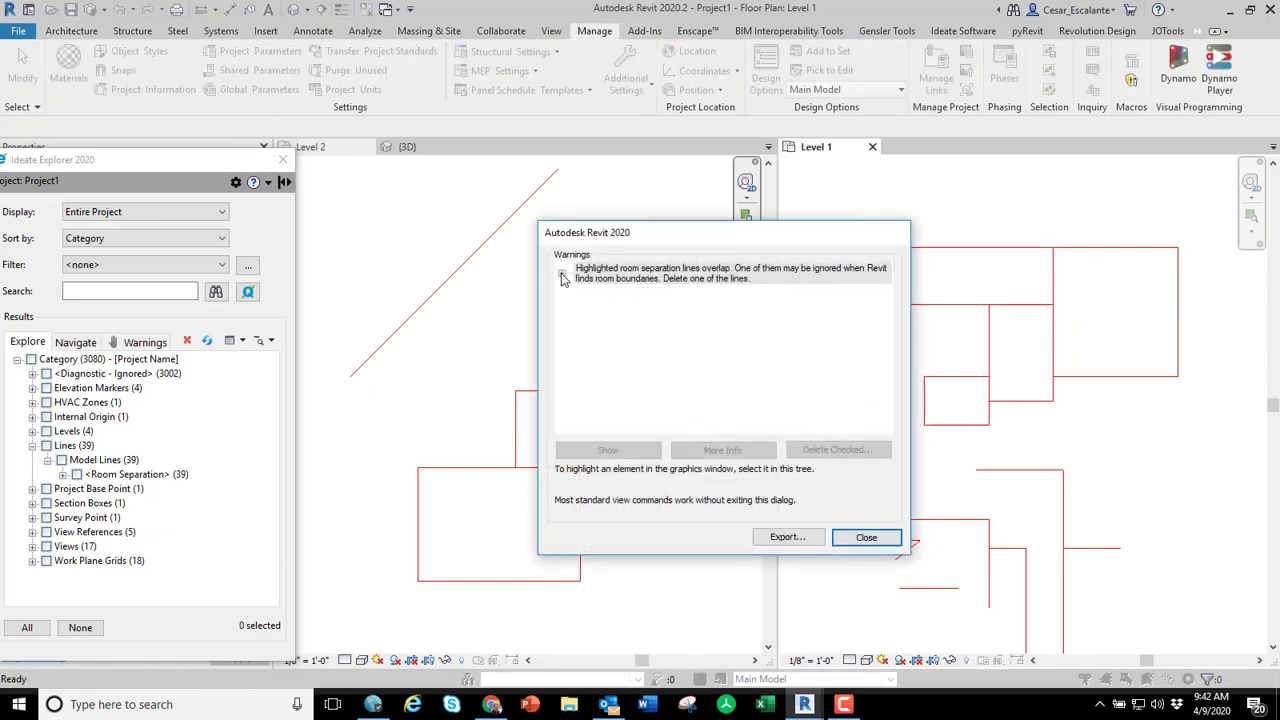
left_click(562, 278)
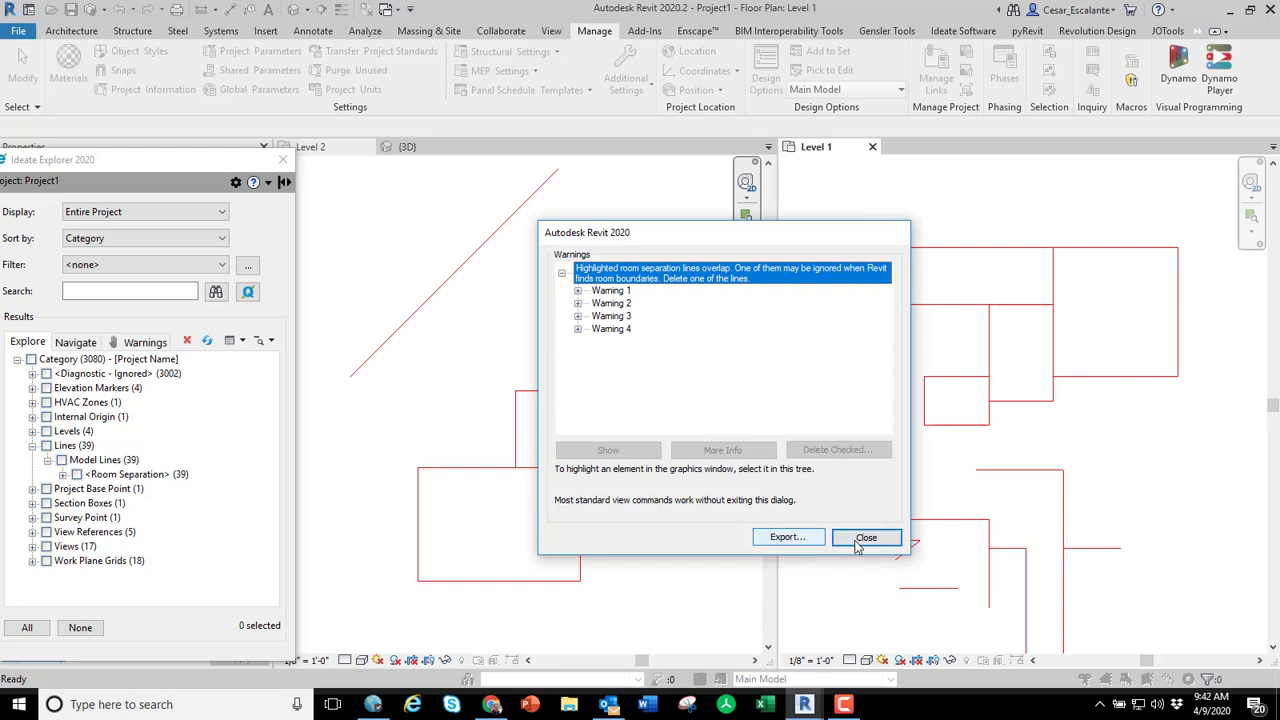
left_click(866, 536)
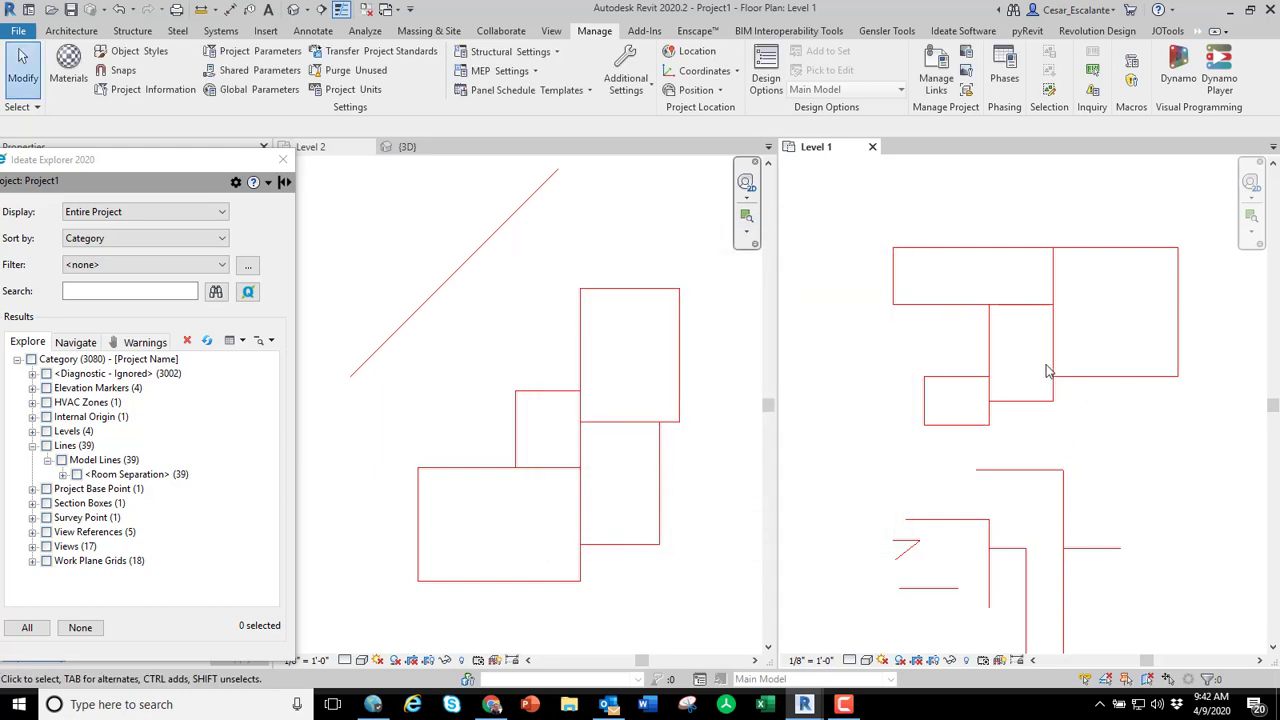
mouse_move(936, 78)
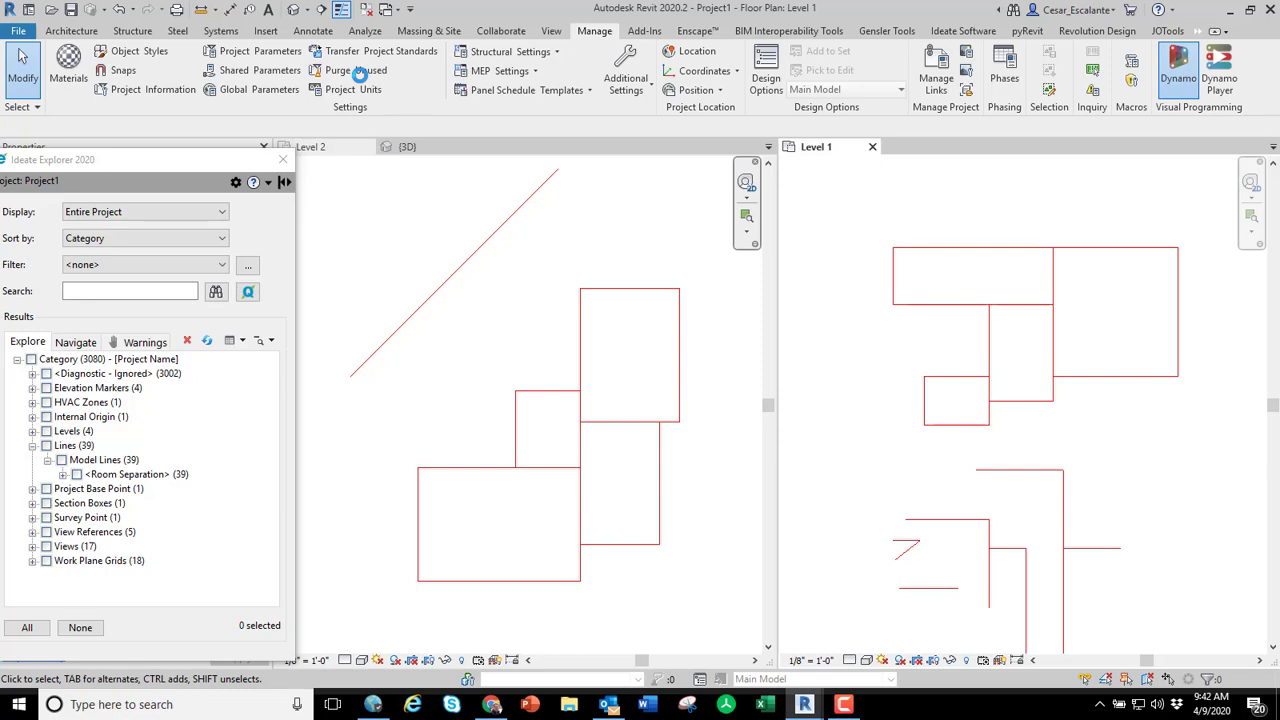
Run the fix script from Dynamo and return to Revit showing 35 merged separation lines.
left_click(1176, 64)
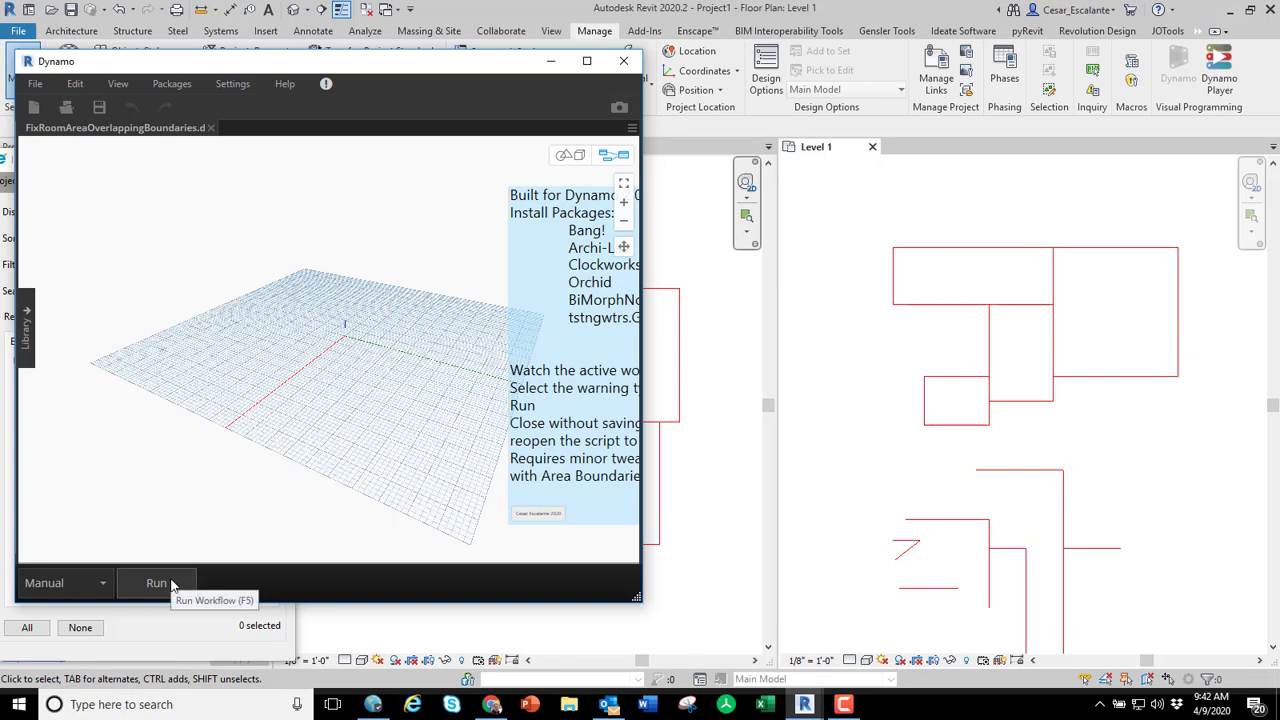
mouse_move(292, 396)
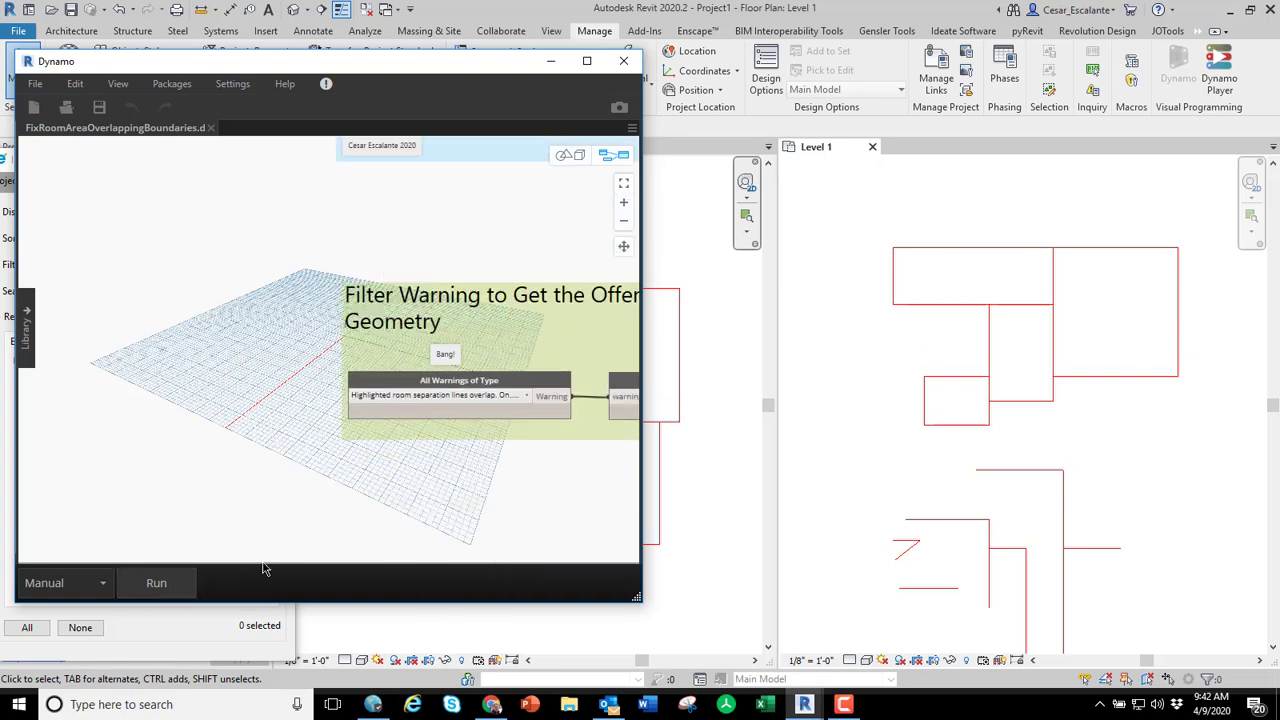
left_click(156, 582)
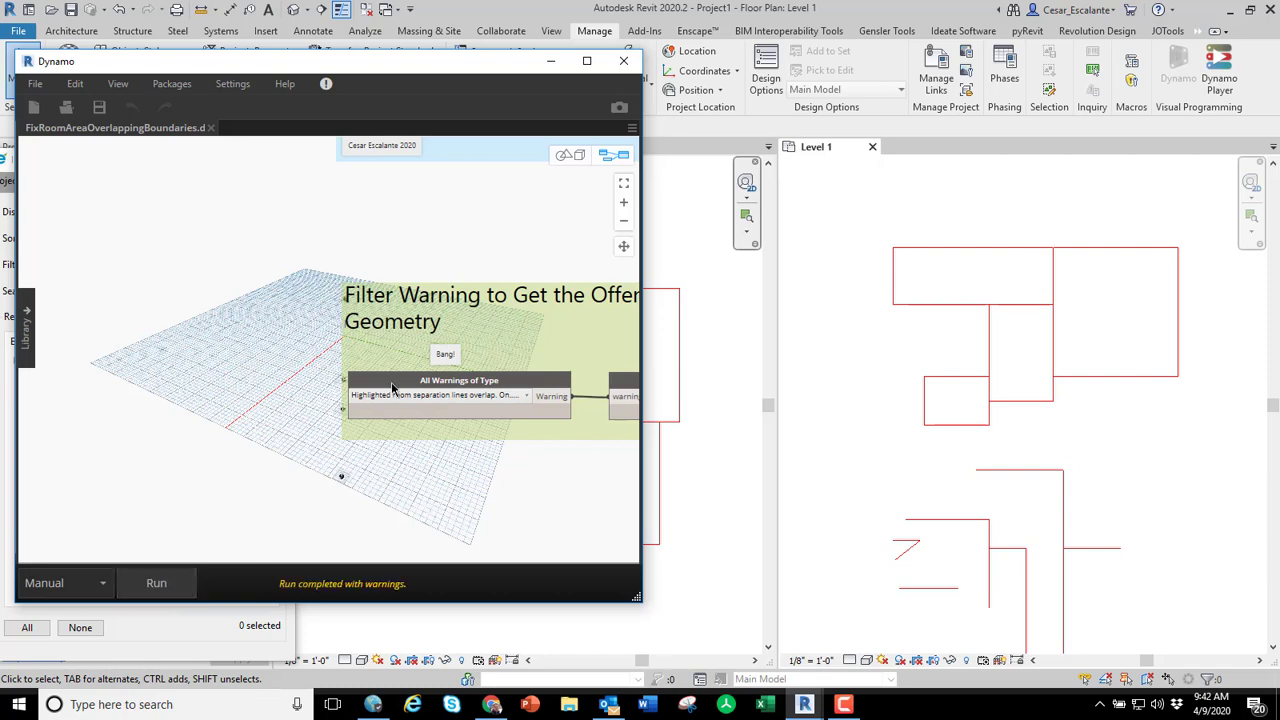
left_click_drag(300, 60, 300, 96)
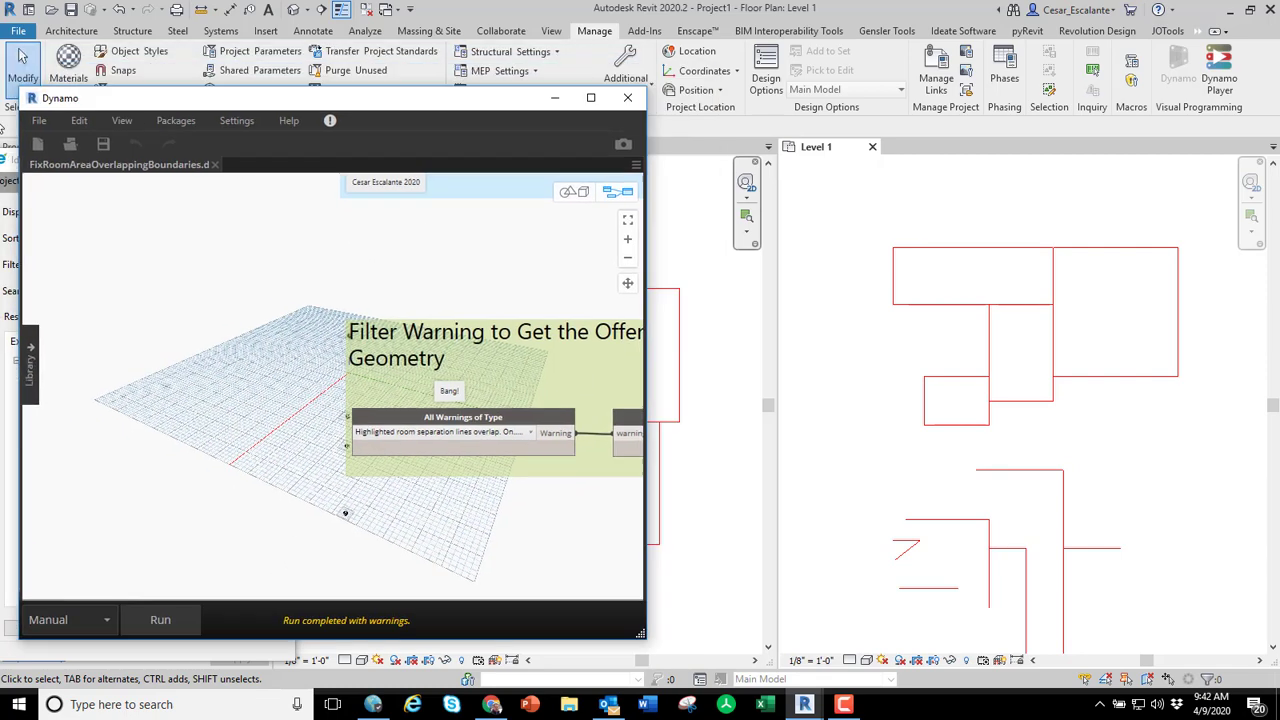
left_click(628, 96)
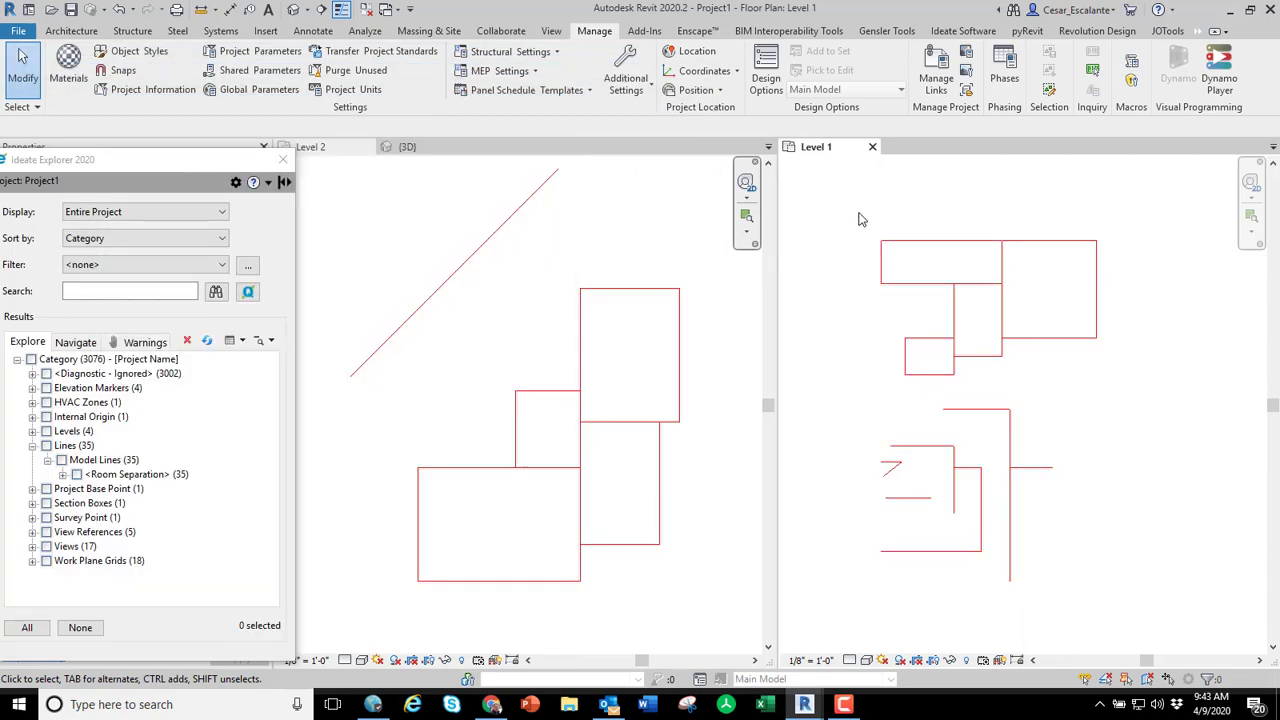